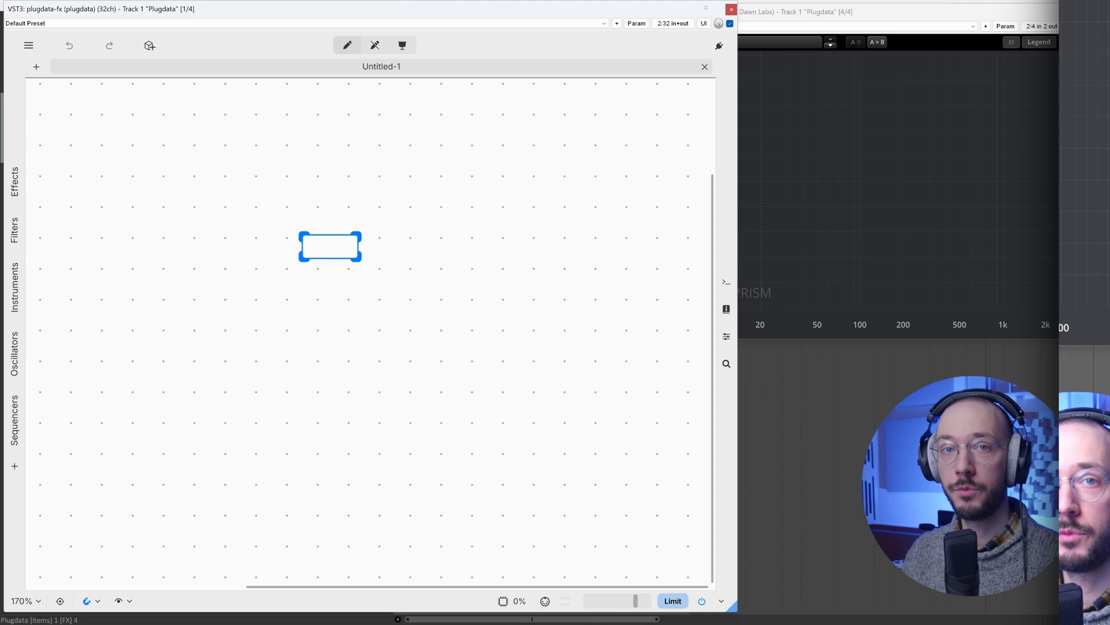
Place an osc~ labelled 'modulator' and a sig~ 220 object in the empty patch.
{"action": "type", "text": "osc~"}
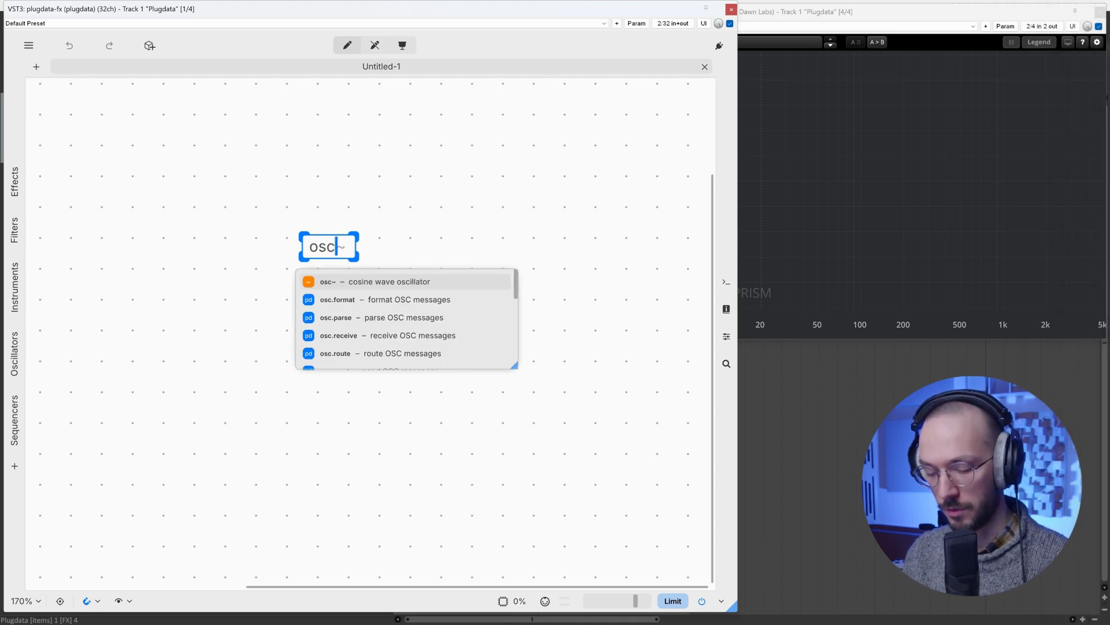
{"action": "left_click", "coordinate": [376, 281]}
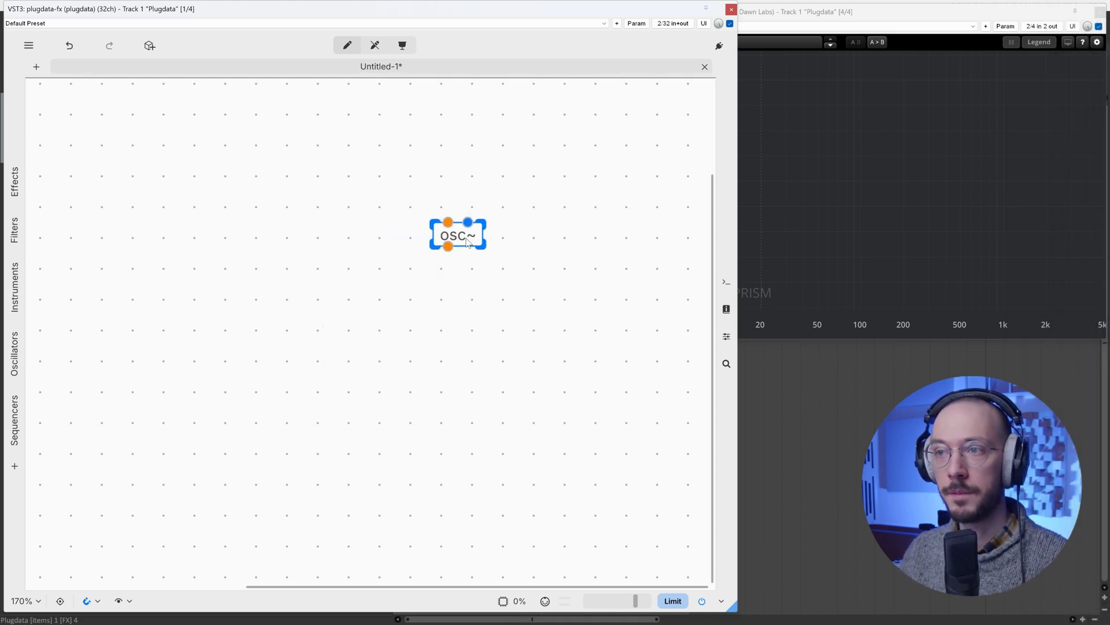
{"action": "mouse_move", "coordinate": [467, 237]}
{"action": "type", "text": "mo"}
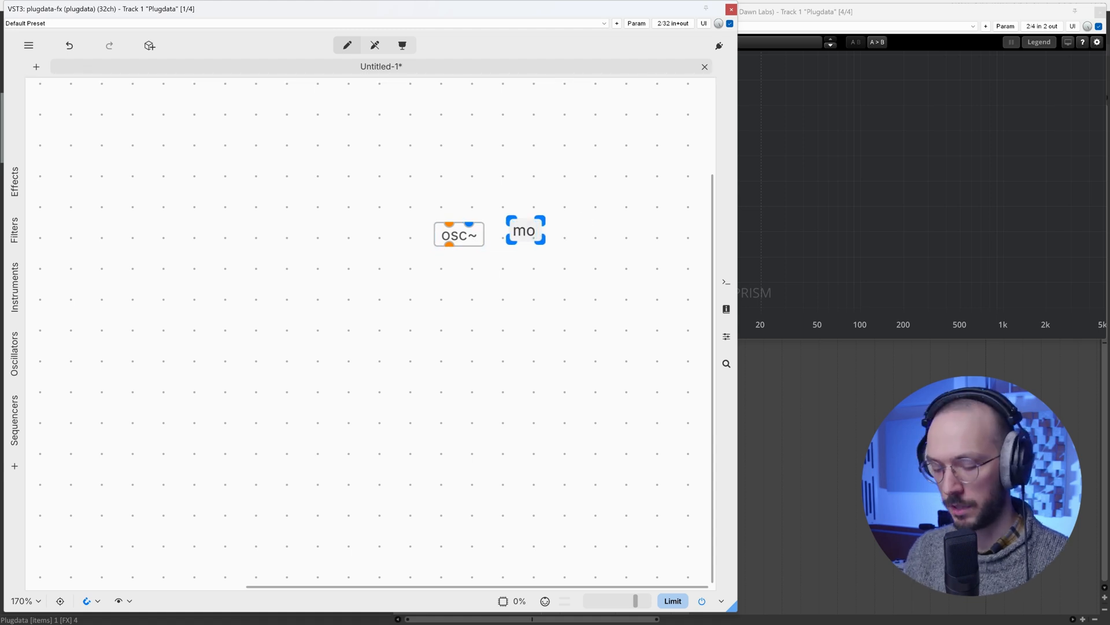
{"action": "type", "text": "dulator"}
{"action": "type", "text": "sig~"}
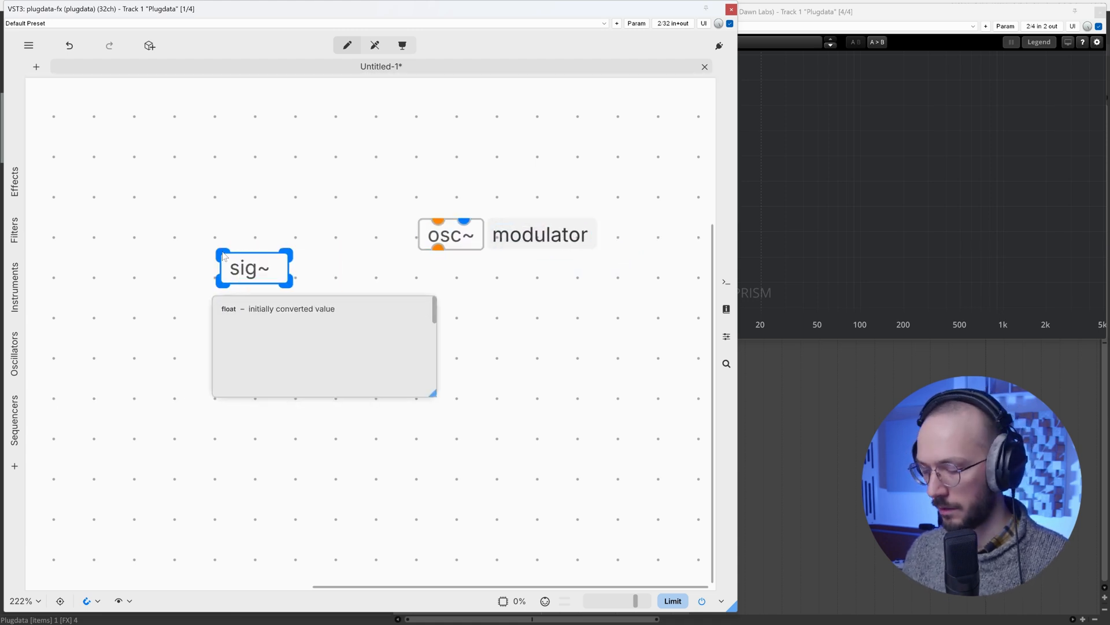
{"action": "type", "text": "220"}
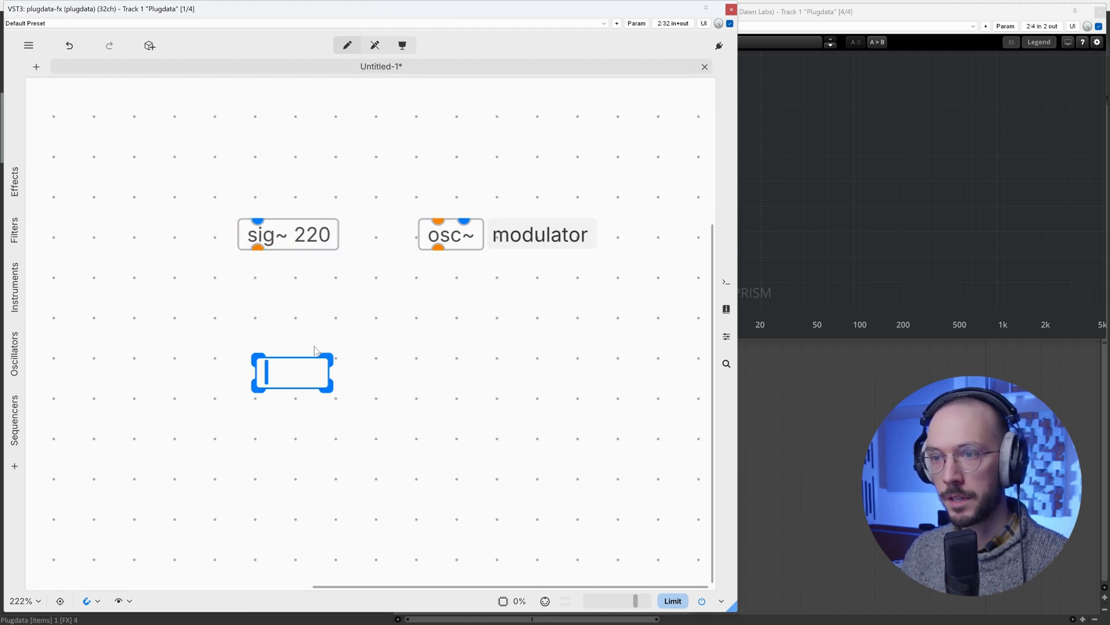
Add a +~ fed by sig~ 220 and the modulator, driving a carrier osc~.
{"action": "type", "text": "+~"}
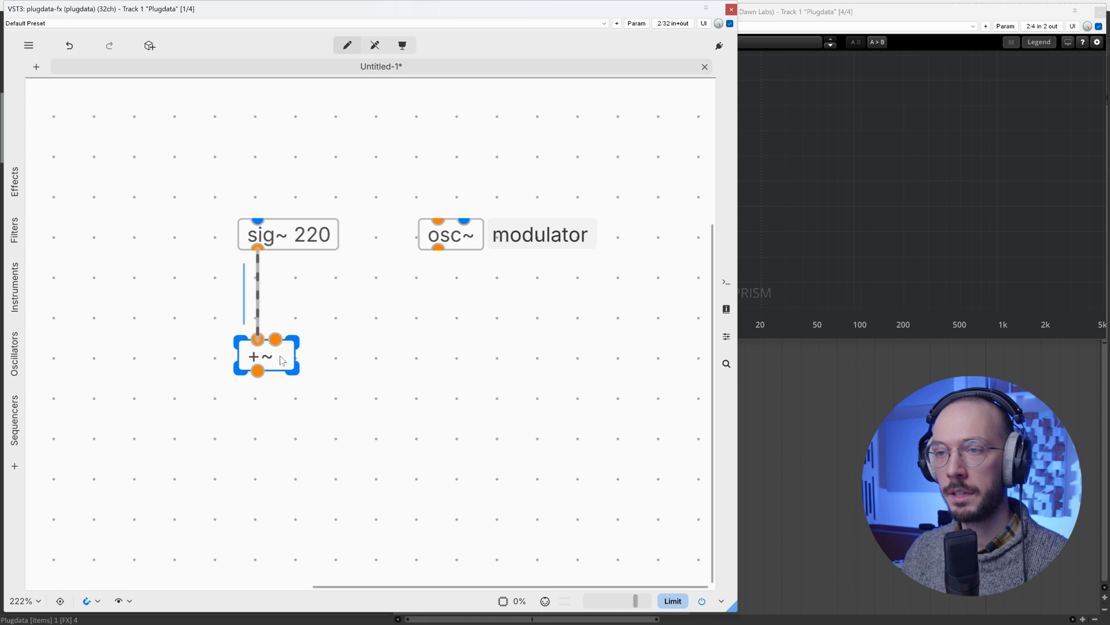
{"action": "left_click_drag", "start_coordinate": [439, 248], "coordinate": [464, 272]}
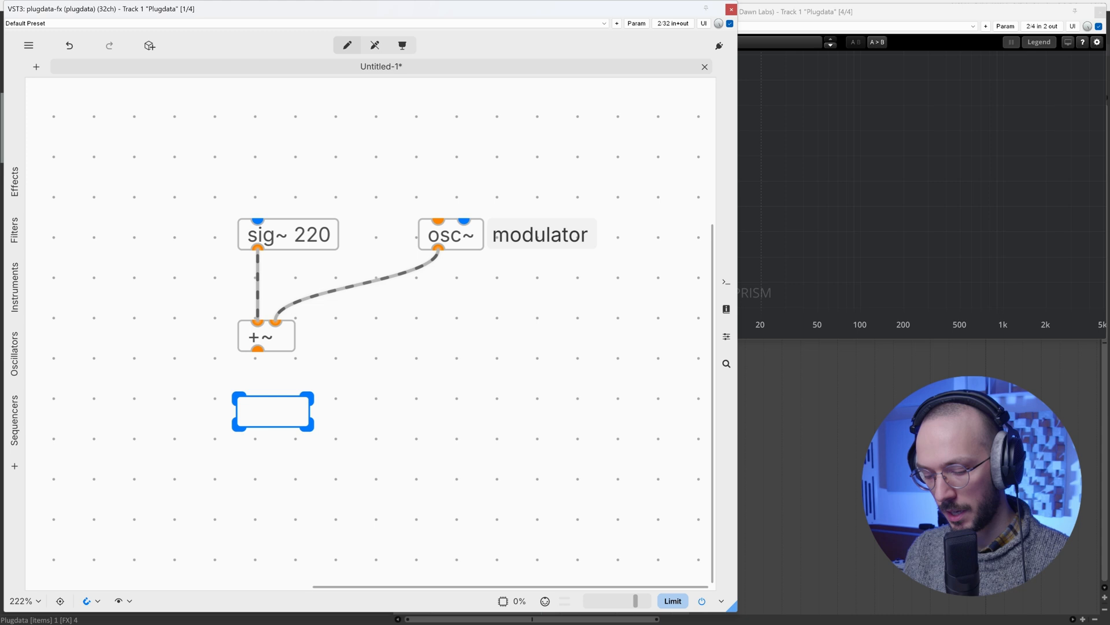
{"action": "type", "text": "osc~"}
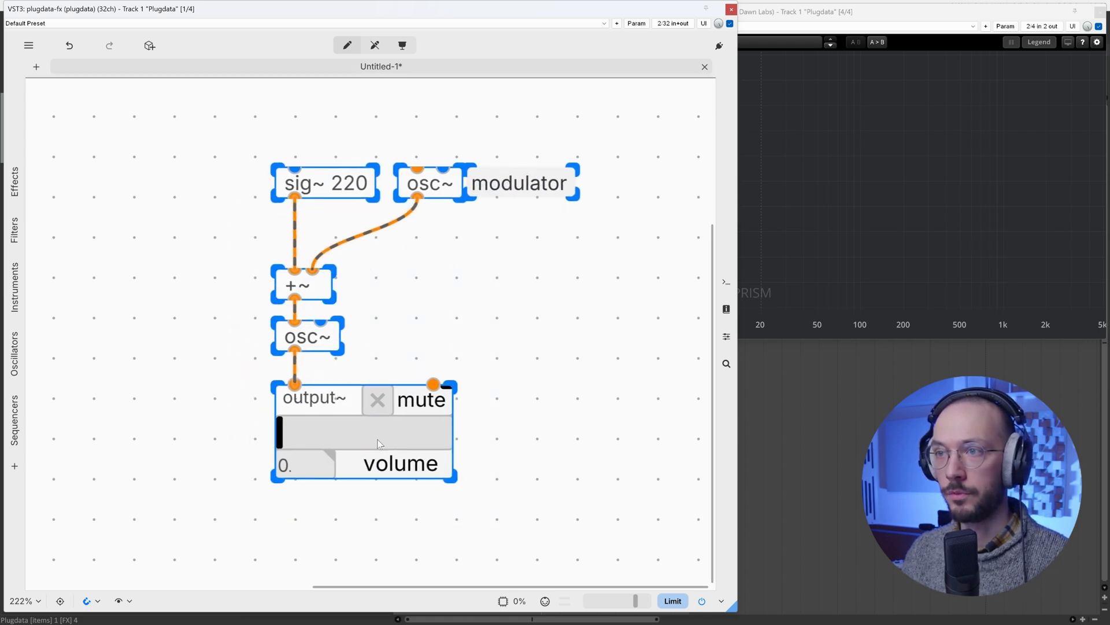
{"action": "mouse_move", "coordinate": [533, 382]}
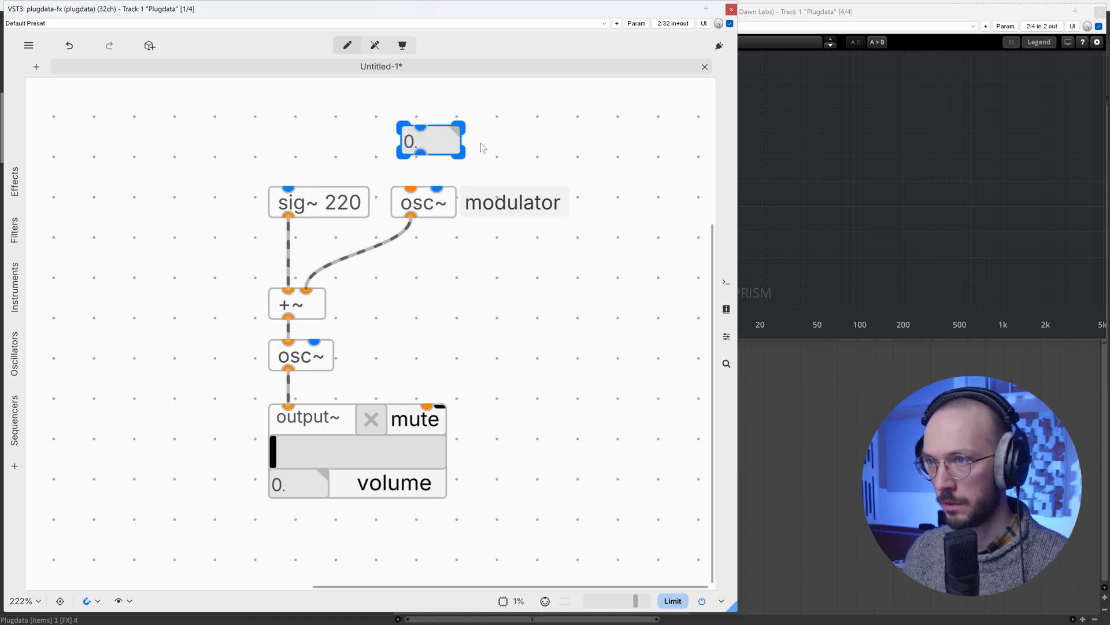
Label the number box 'mod. freq', connect it to the modulator and set it to 110.
{"action": "type", "text": "modulator"}
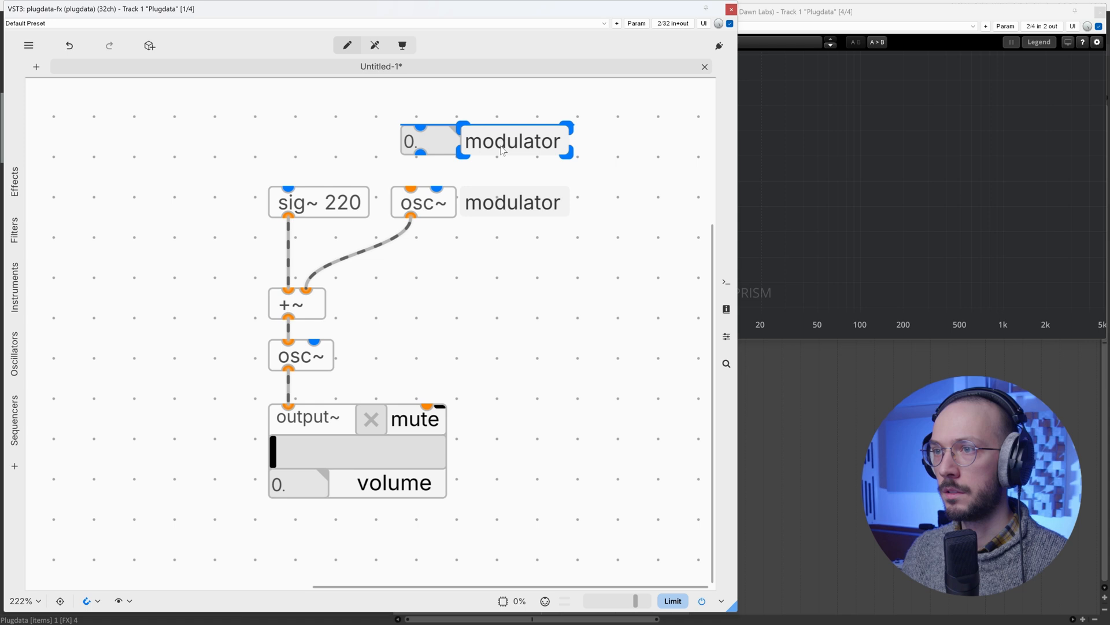
{"action": "type", "text": "mod. freq"}
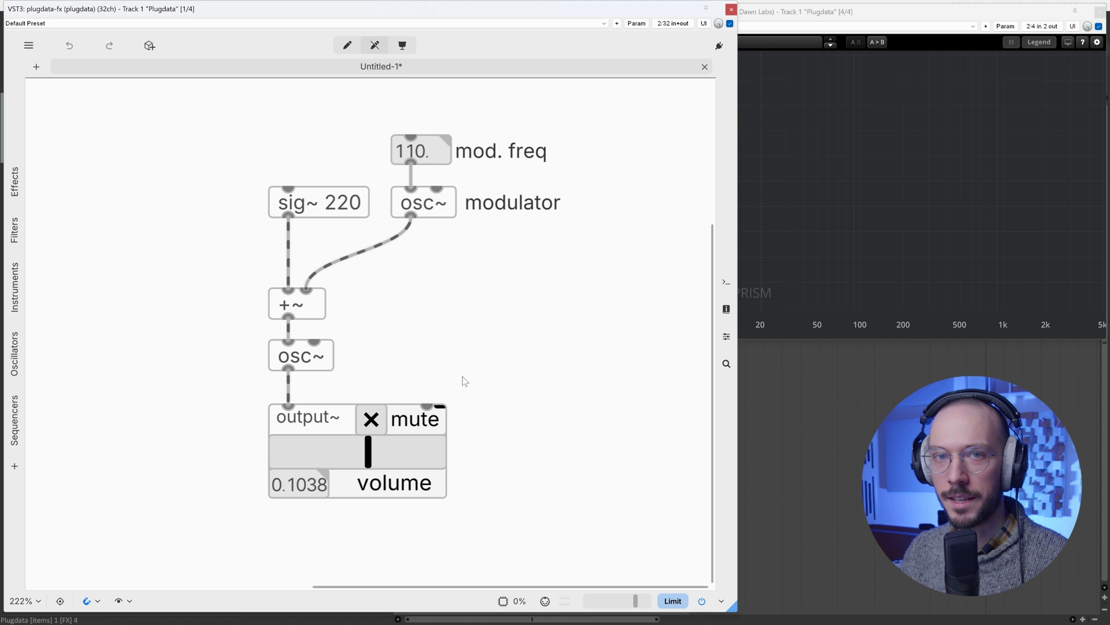
{"action": "left_click", "coordinate": [347, 44]}
{"action": "type", "text": "-1 to 1"}
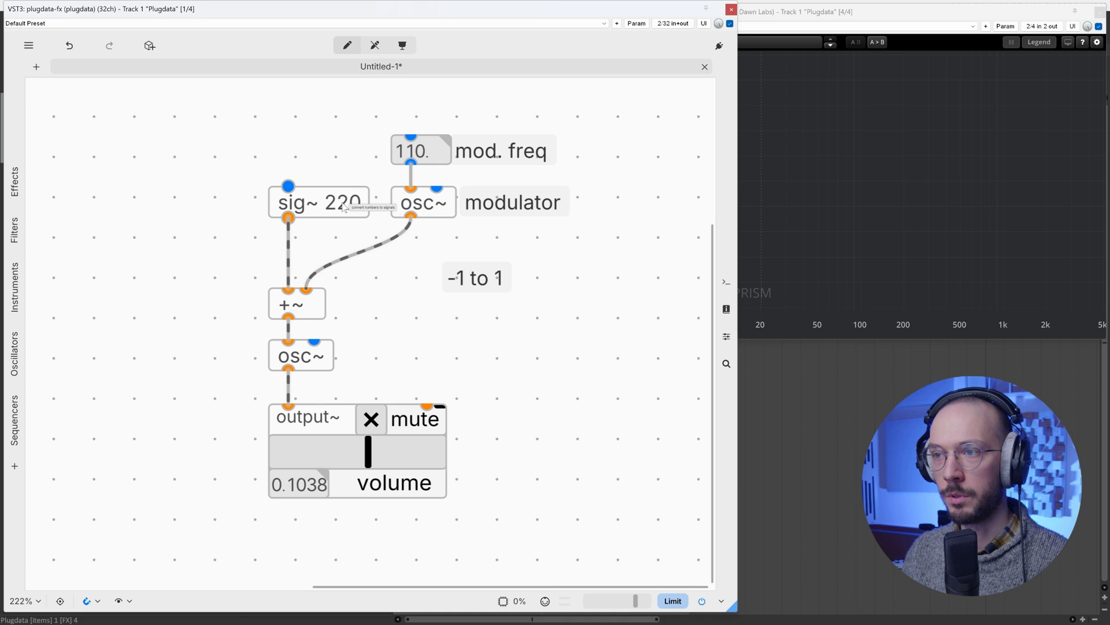
{"action": "mouse_move", "coordinate": [348, 214]}
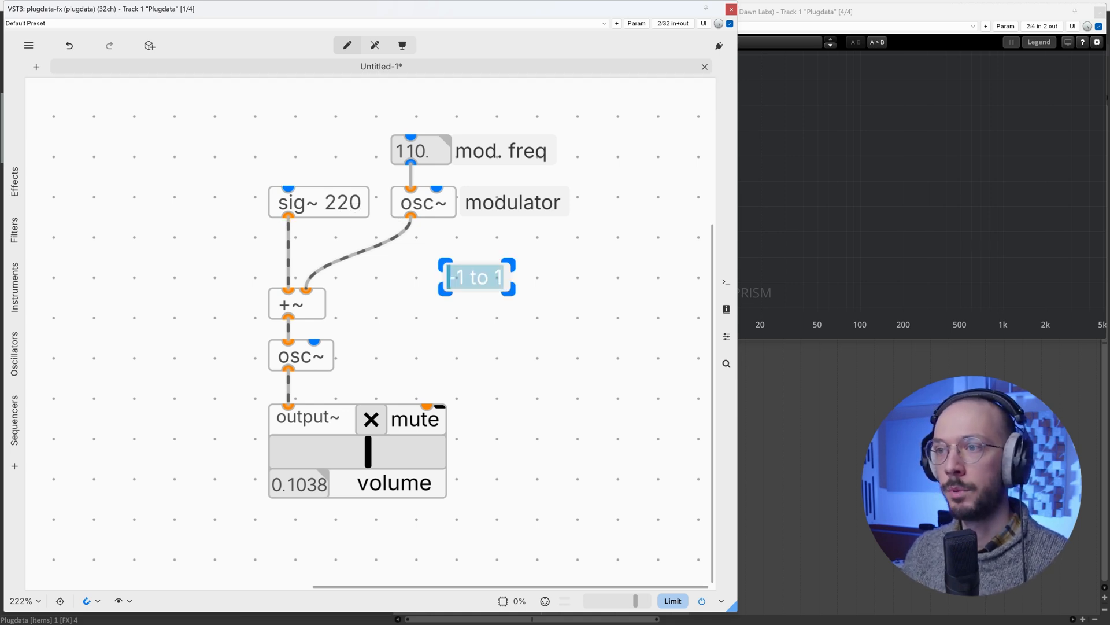
{"action": "mouse_move", "coordinate": [375, 245]}
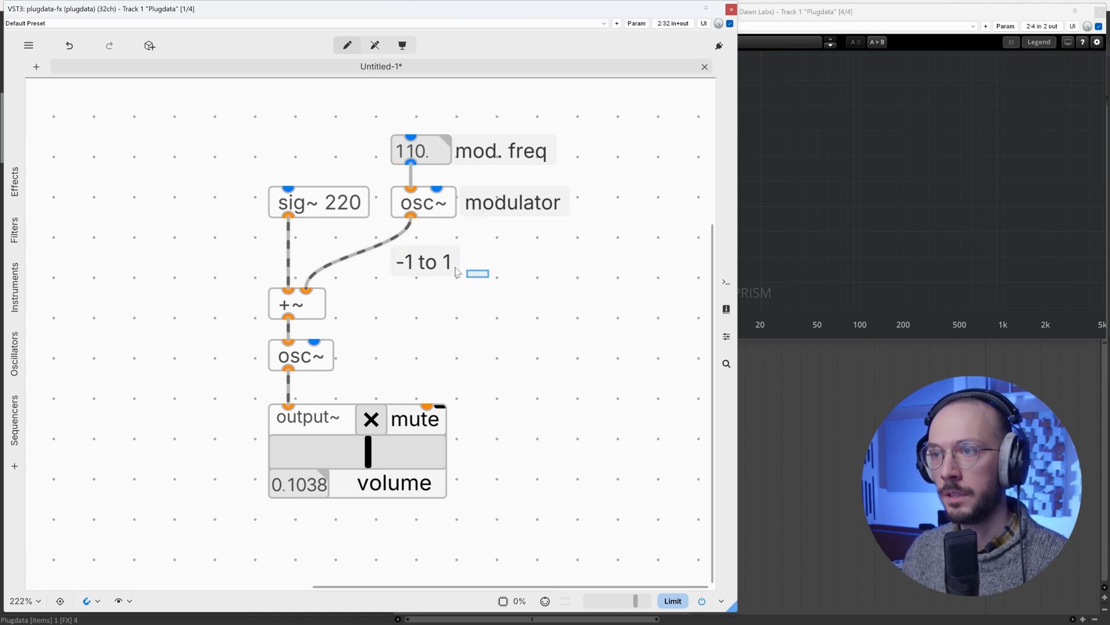
Insert a *~ 100 labelled 'freq. deviation' between the modulator and +~.
{"action": "type", "text": "*~"}
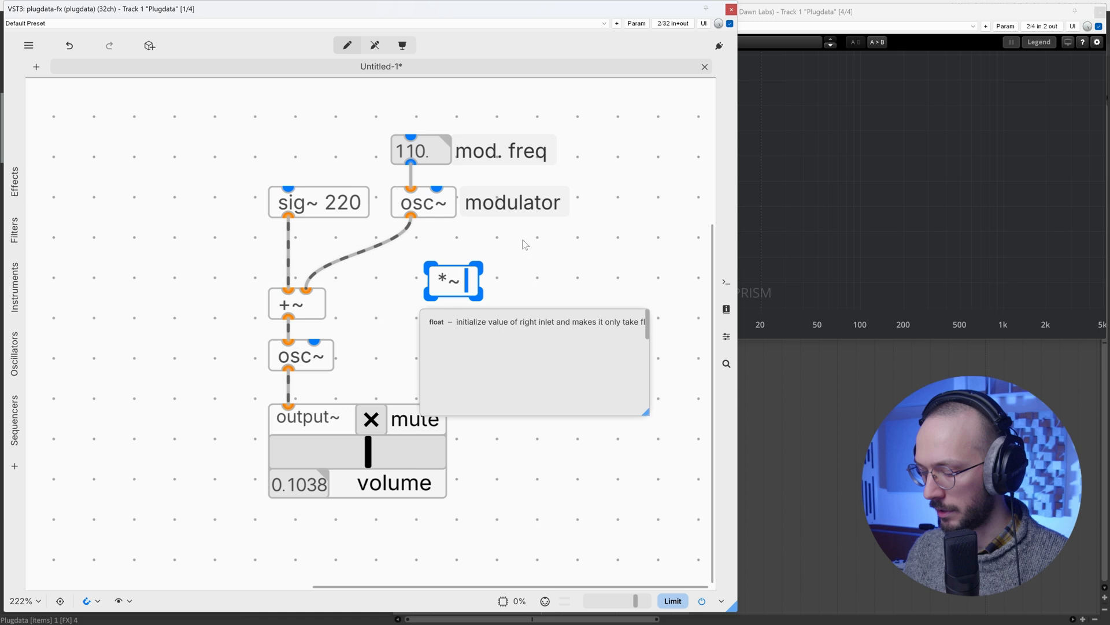
{"action": "type", "text": "100"}
{"action": "type", "text": "freq"}
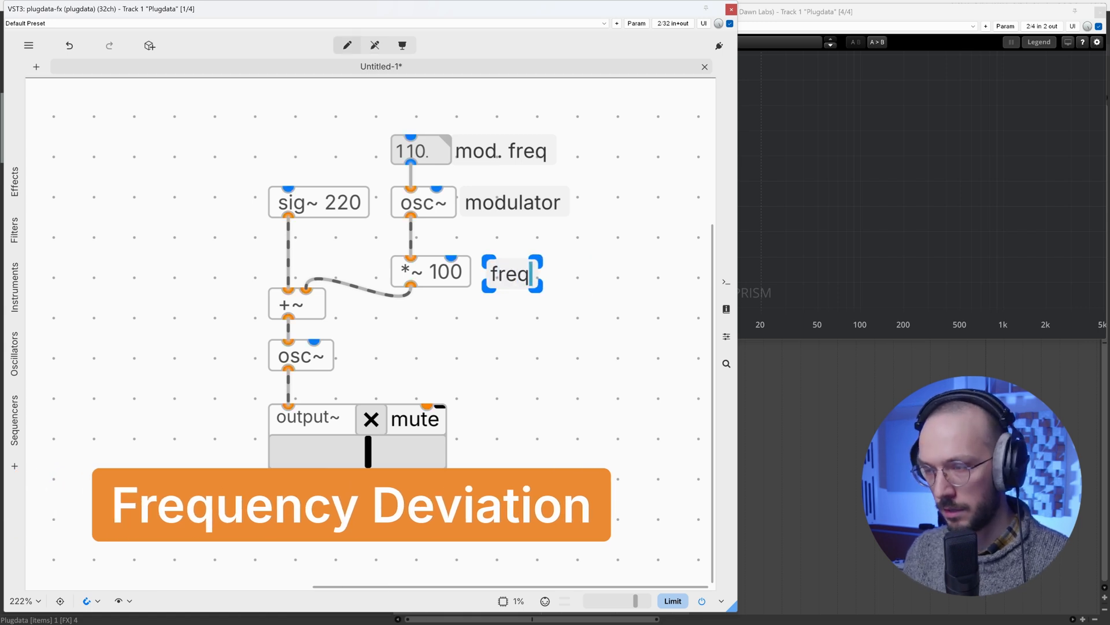
{"action": "type", "text": ". deviation"}
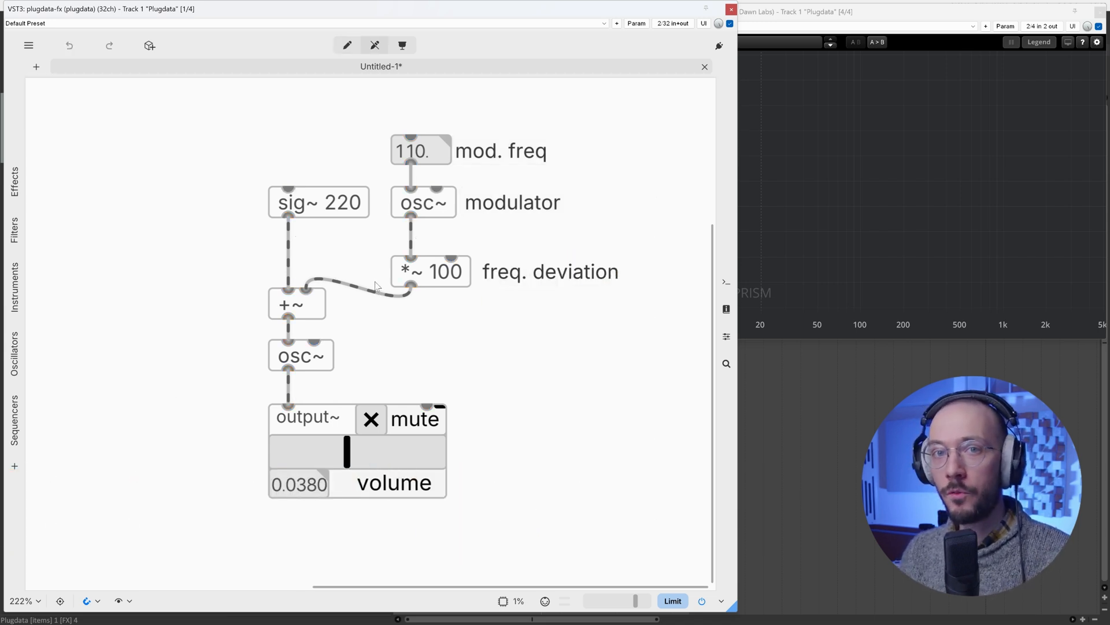
{"action": "mouse_move", "coordinate": [324, 209]}
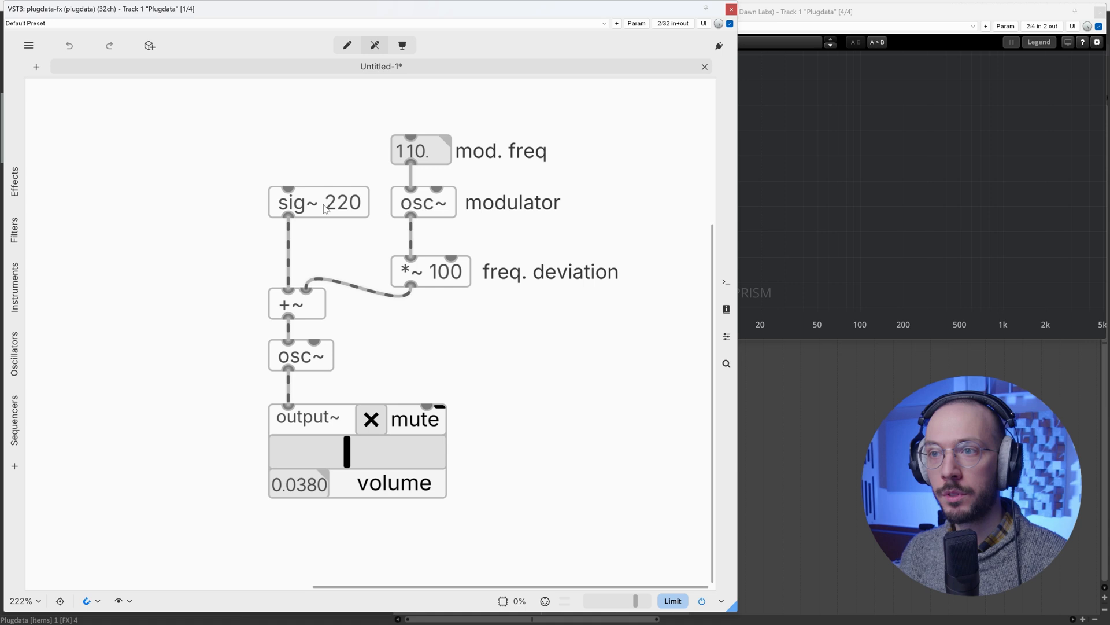
{"action": "mouse_move", "coordinate": [325, 214]}
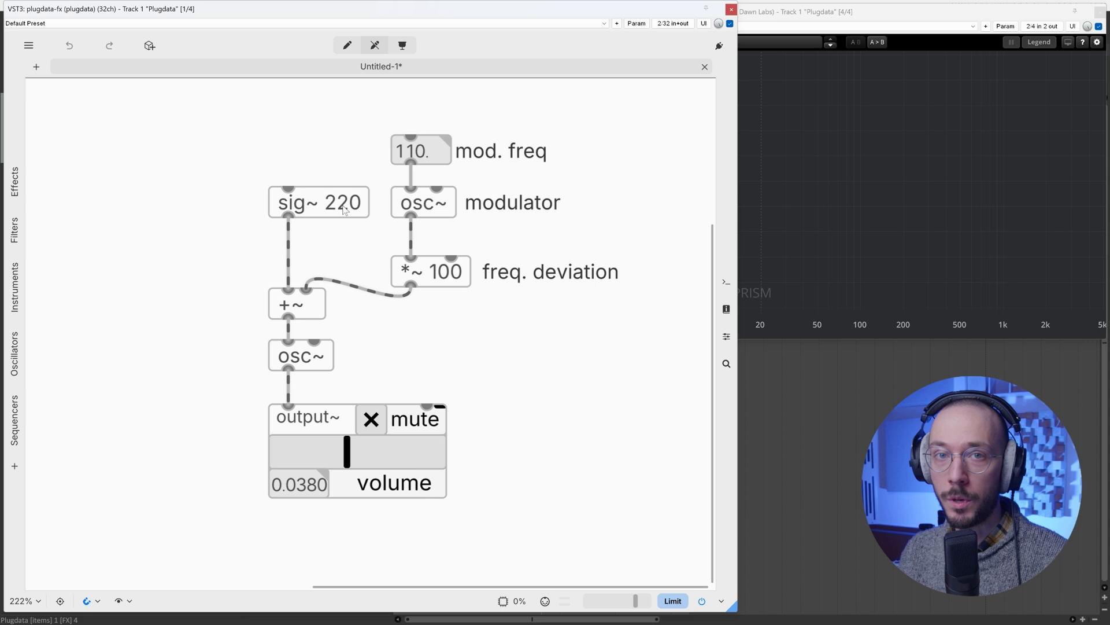
Change sig~ 220 to sig~ 440 and *~ 100 to a bare *~.
{"action": "left_click", "coordinate": [370, 420]}
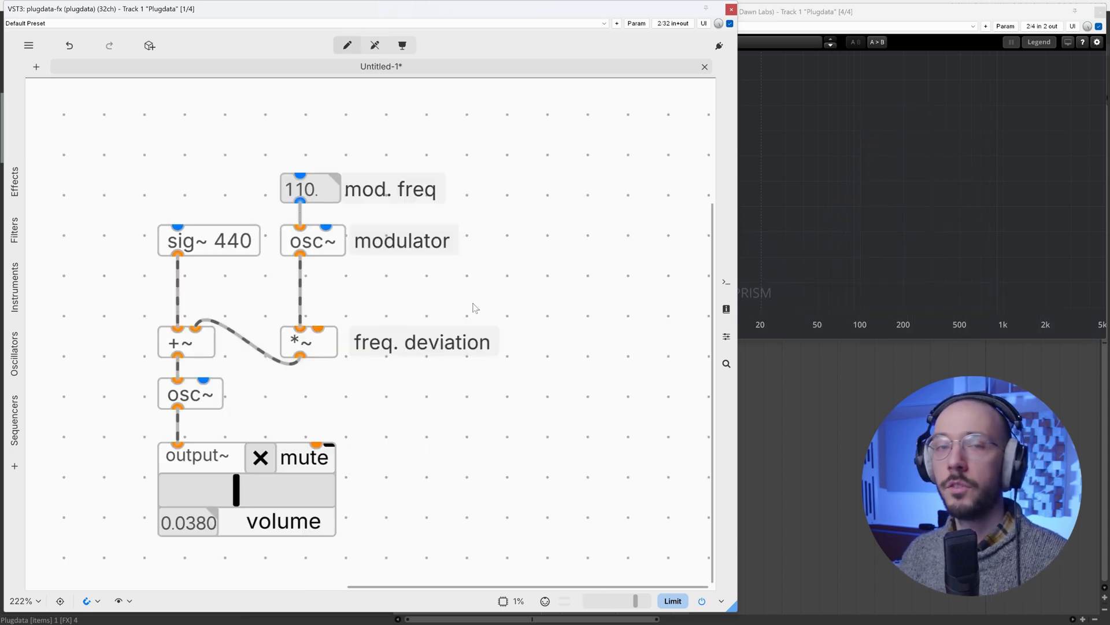
{"action": "mouse_move", "coordinate": [496, 308]}
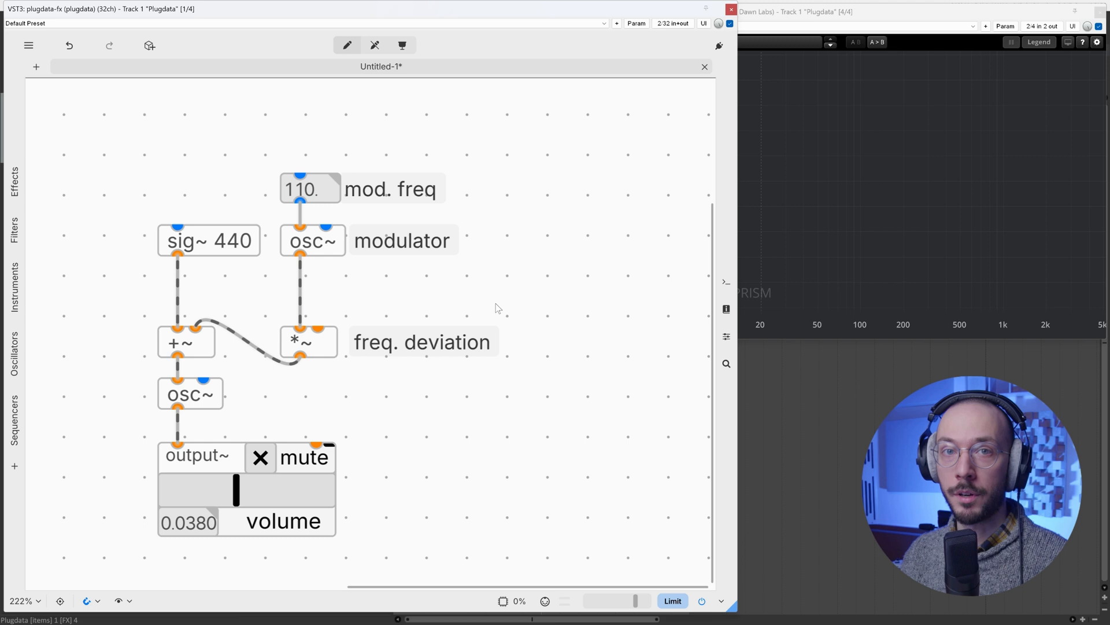
{"action": "mouse_move", "coordinate": [445, 357]}
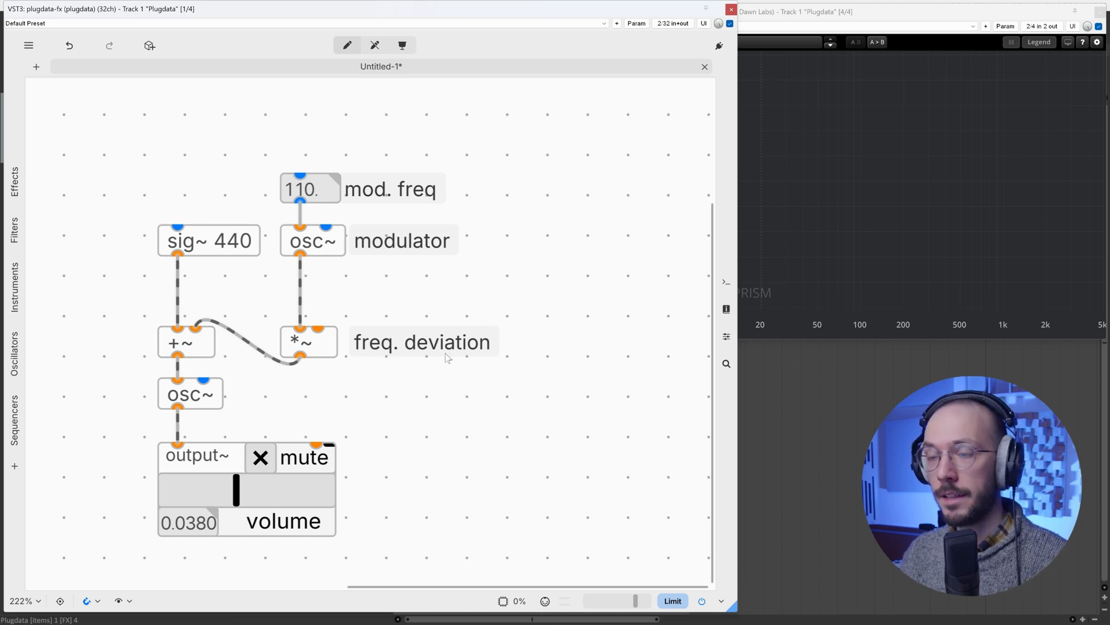
{"action": "mouse_move", "coordinate": [515, 340]}
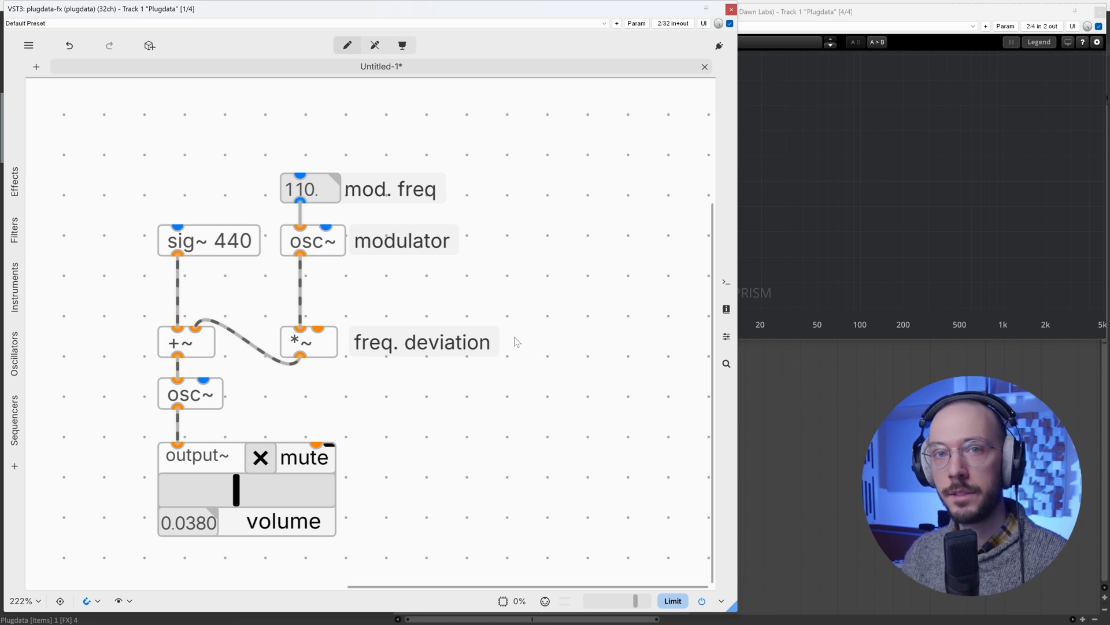
{"action": "mouse_move", "coordinate": [511, 342]}
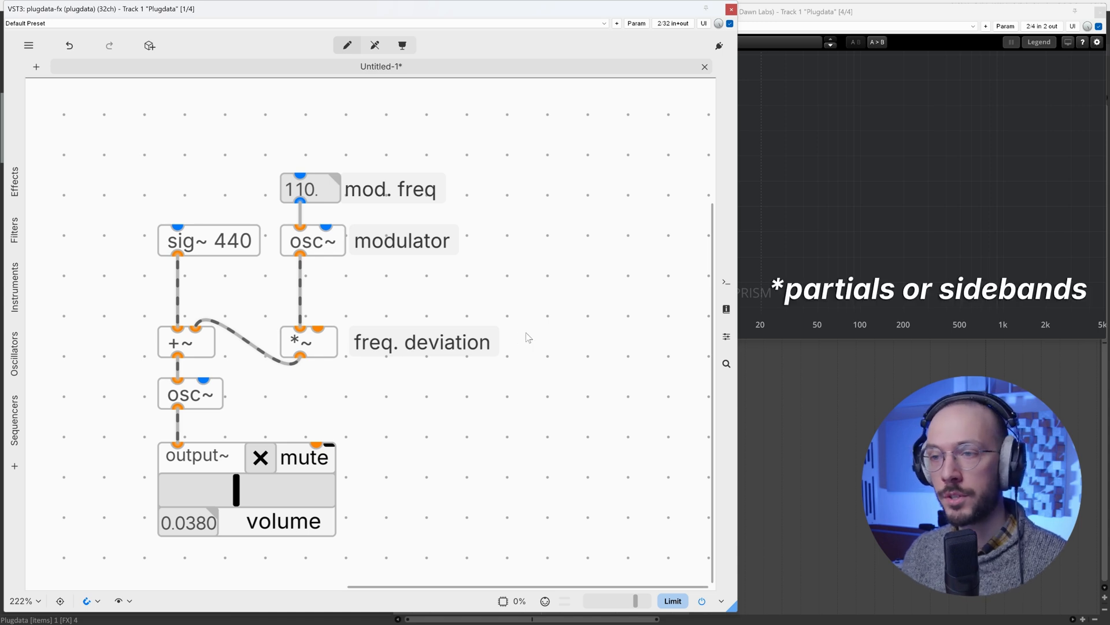
Delete the phasor~ 0.05 and *~ 1000 sweep, leaving *~ 500, and begin an 'i = d' comment.
{"action": "type", "text": "pack"}
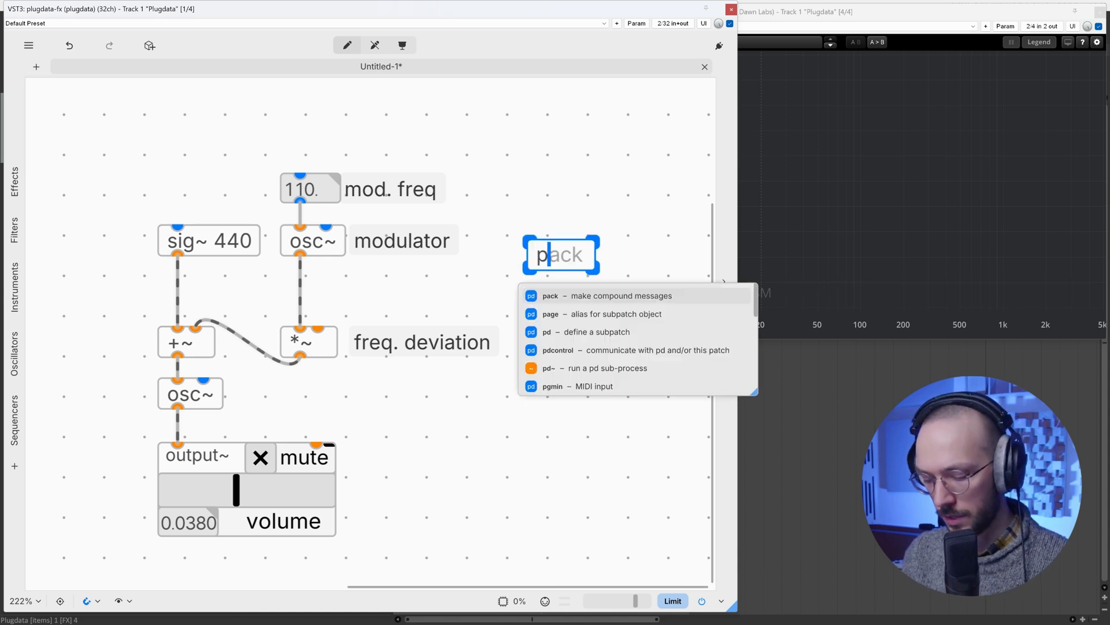
{"action": "type", "text": "phasor~ 0.05"}
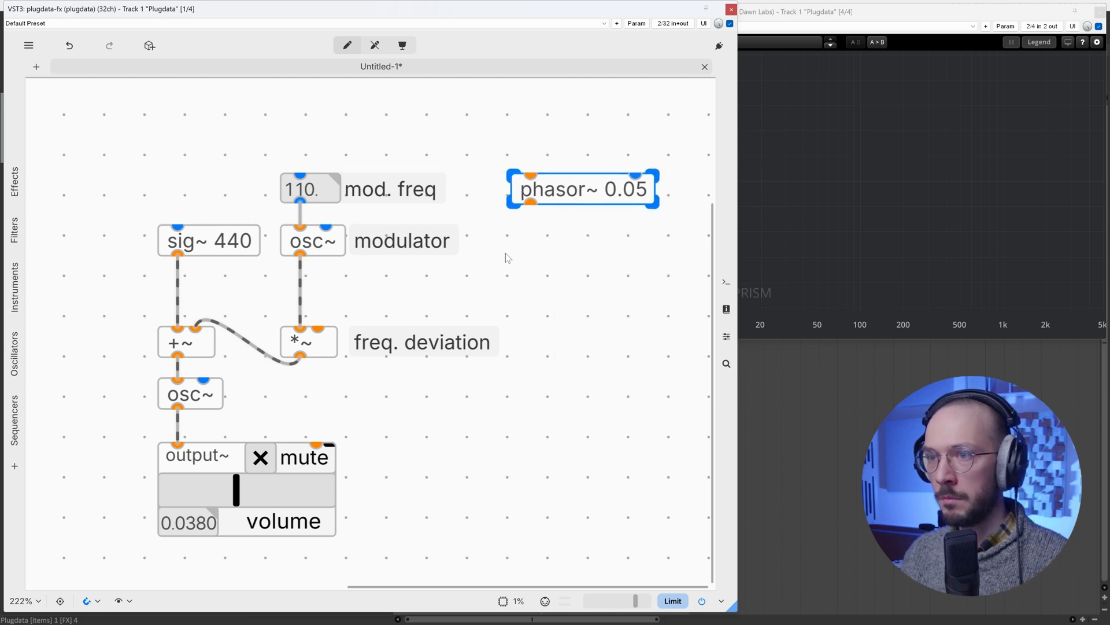
{"action": "mouse_move", "coordinate": [419, 364]}
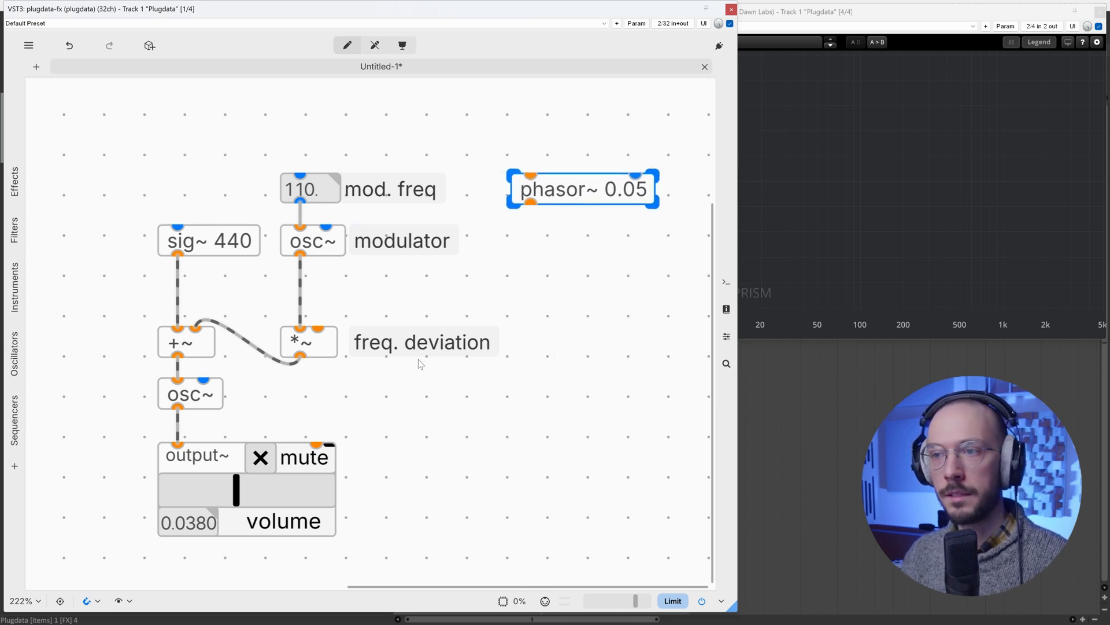
{"action": "mouse_move", "coordinate": [942, 108]}
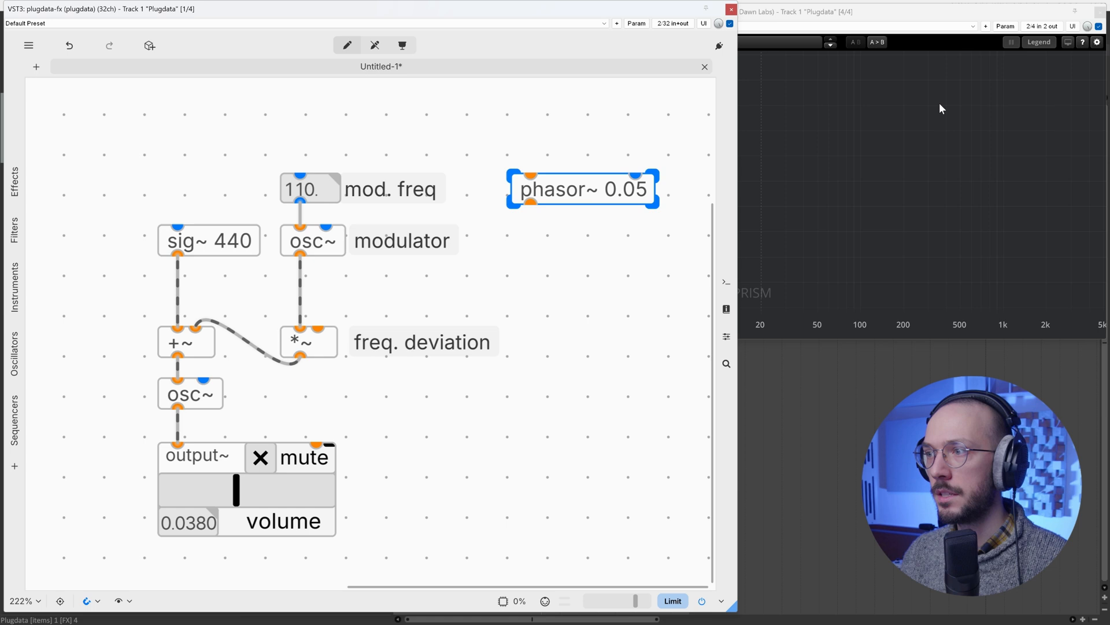
{"action": "mouse_move", "coordinate": [640, 247]}
{"action": "type", "text": "*~ 1000"}
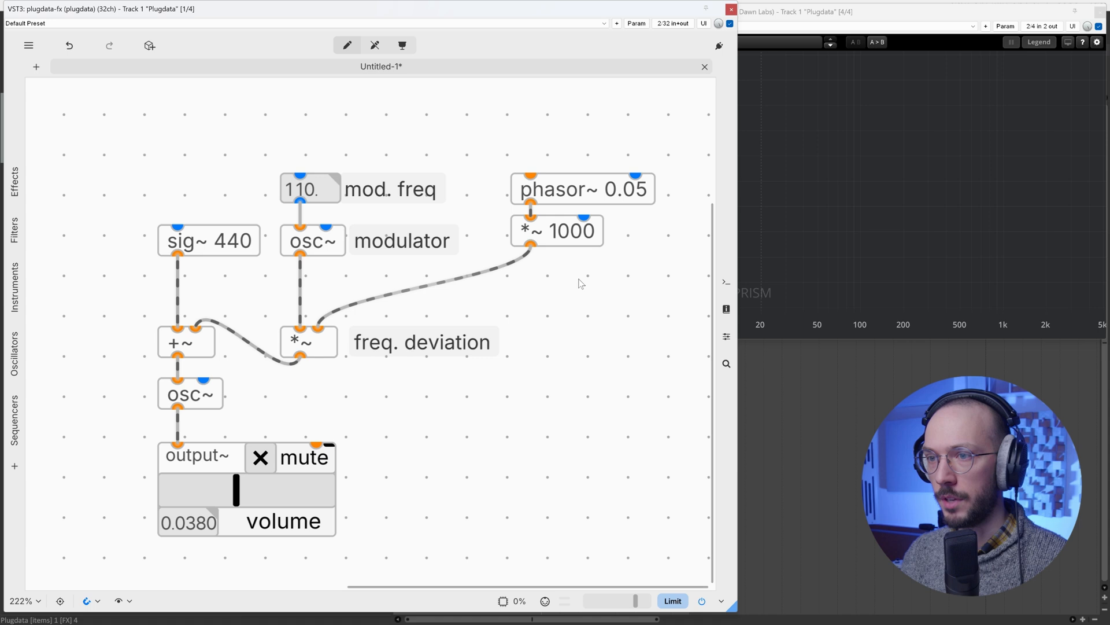
{"action": "type", "text": "s2f~"}
{"action": "type", "text": "i = d"}
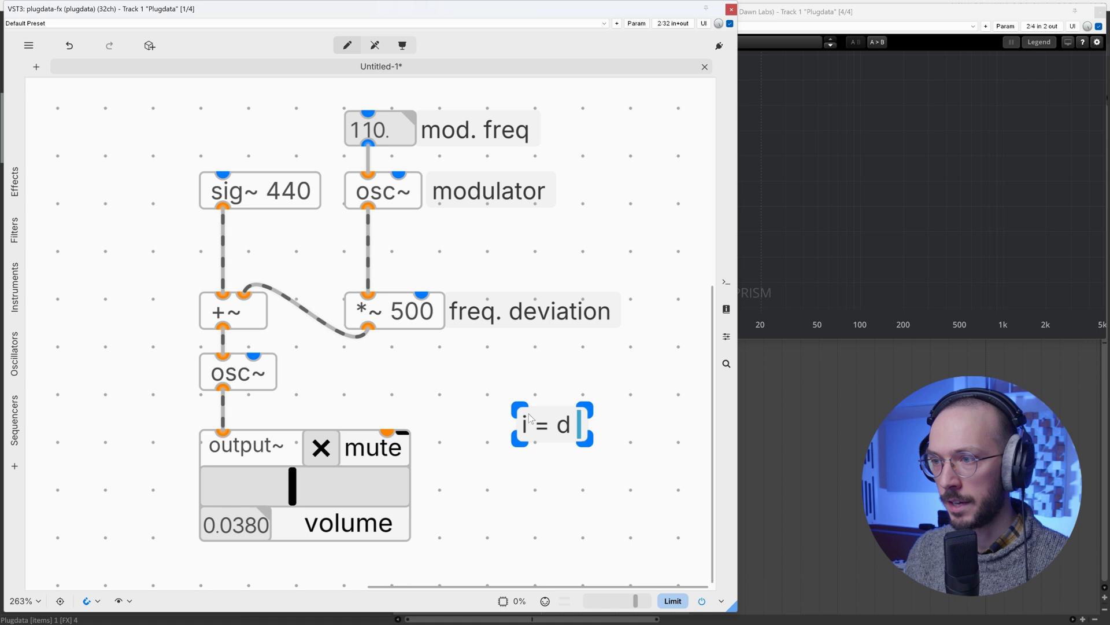
Complete the 'i = d / modFreq' comment and add a [/] divider object.
{"action": "type", "text": "/"}
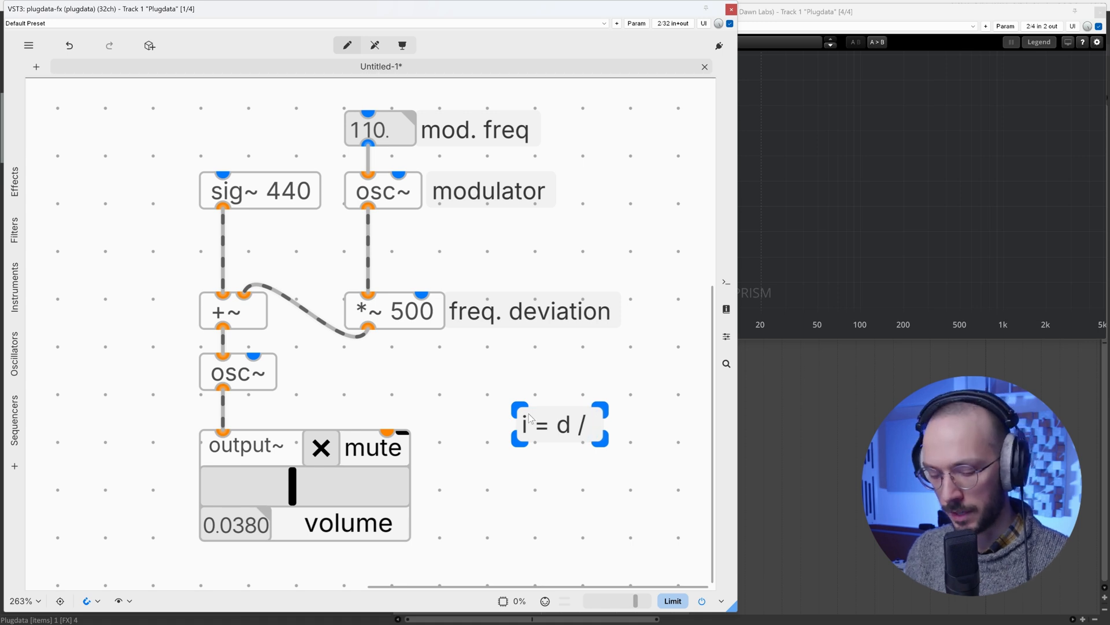
{"action": "type", "text": "modFreq"}
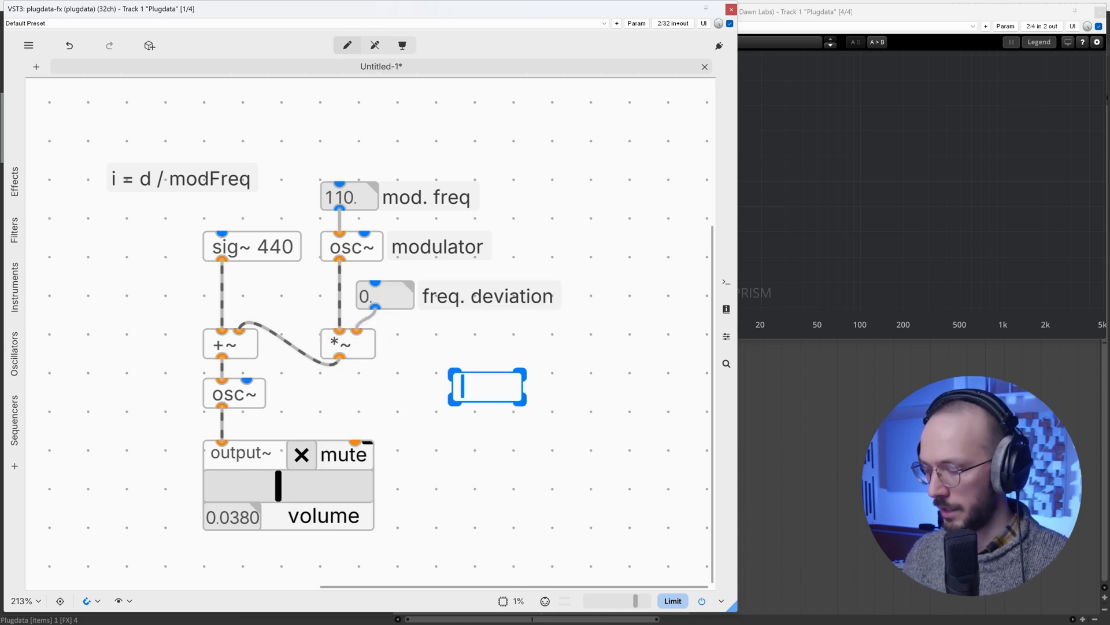
{"action": "type", "text": "/"}
{"action": "type", "text": "t b f"}
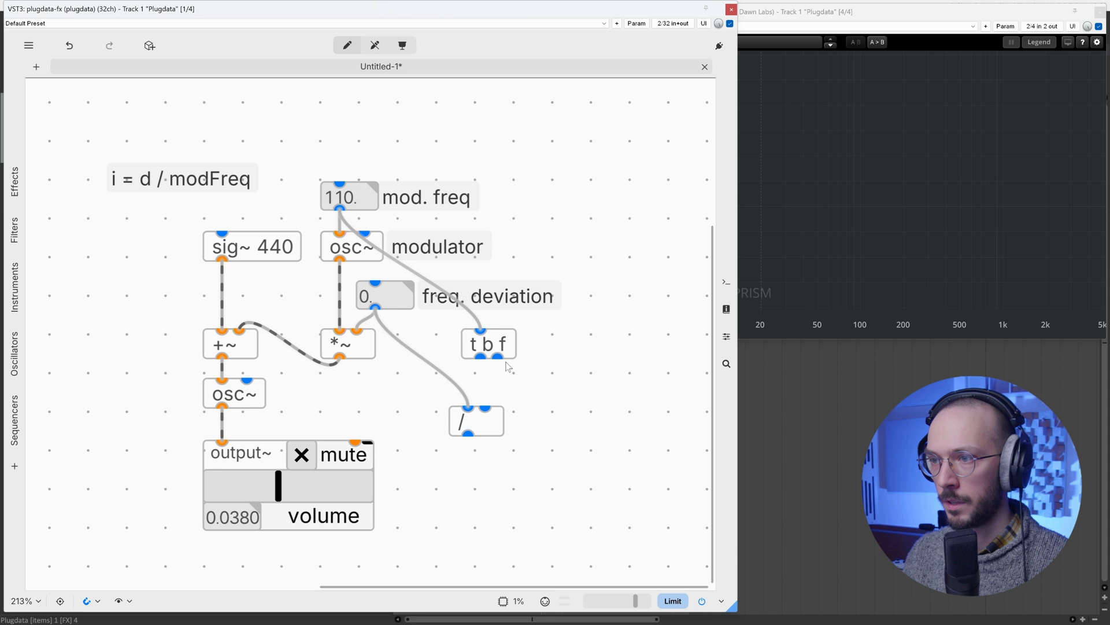
Wire [t b f] into the divider and add a labelled 'mod Index' number box.
{"action": "left_click", "coordinate": [488, 345]}
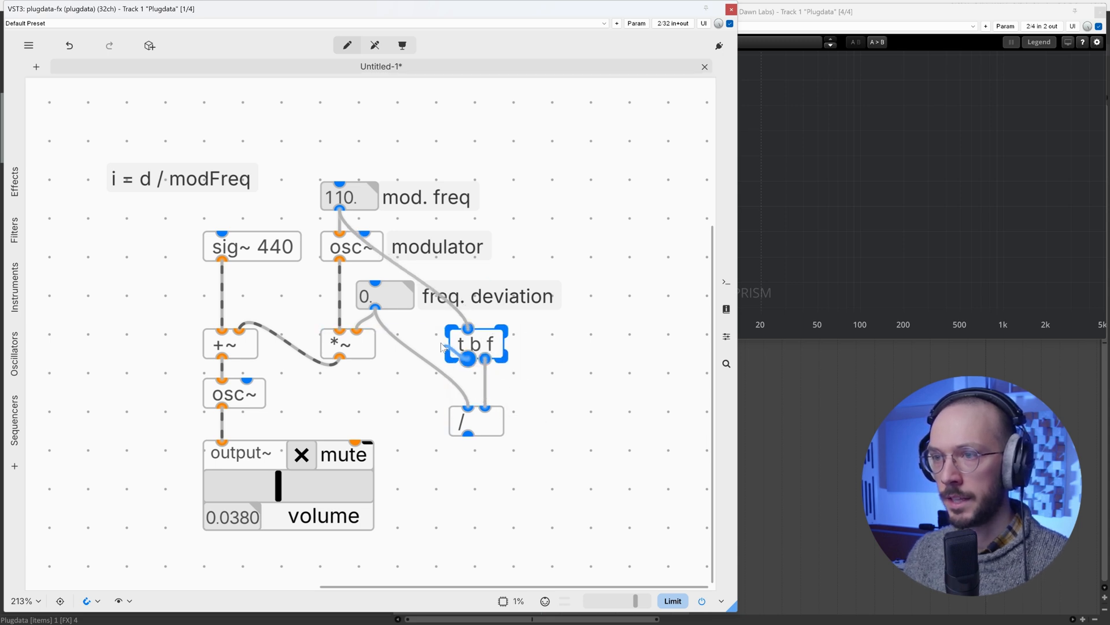
{"action": "left_click", "coordinate": [495, 296]}
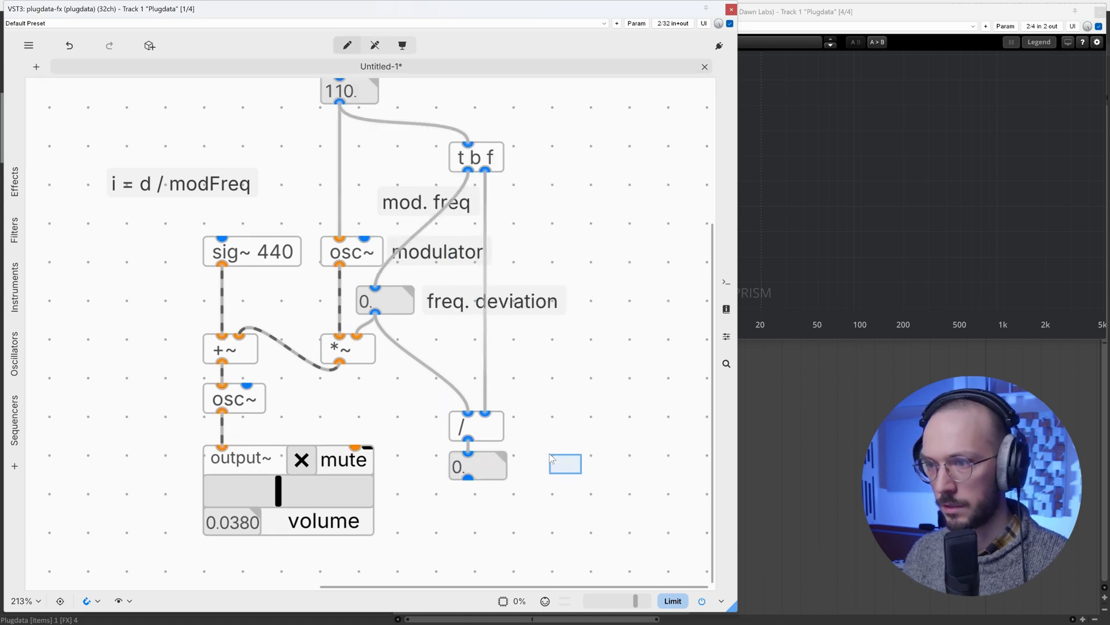
{"action": "type", "text": "m"}
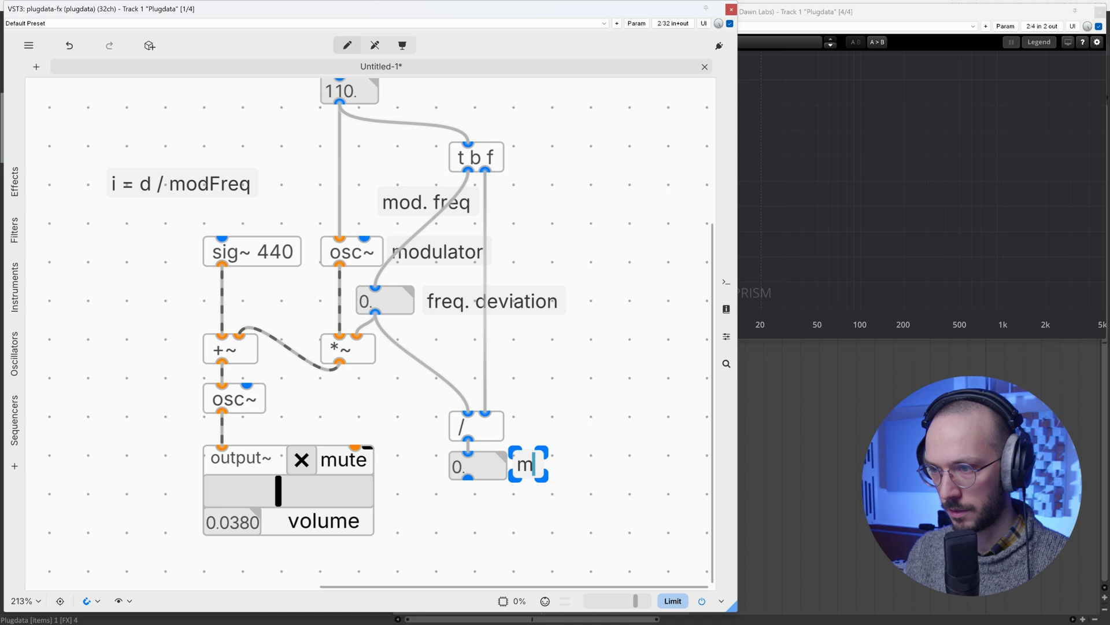
{"action": "type", "text": "od Index"}
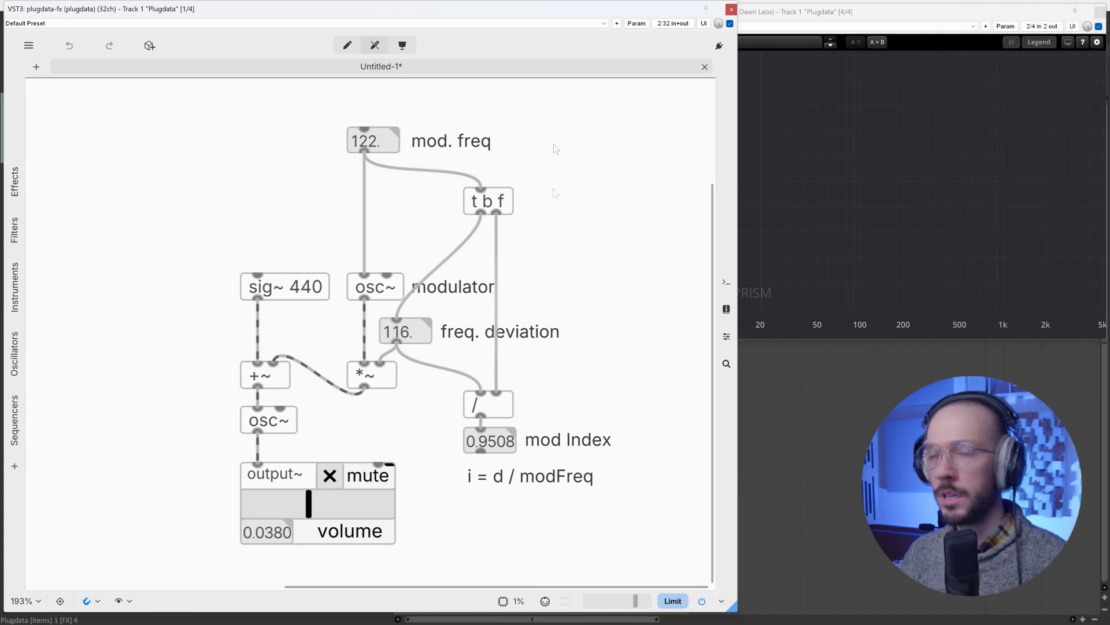
{"action": "mouse_move", "coordinate": [540, 151]}
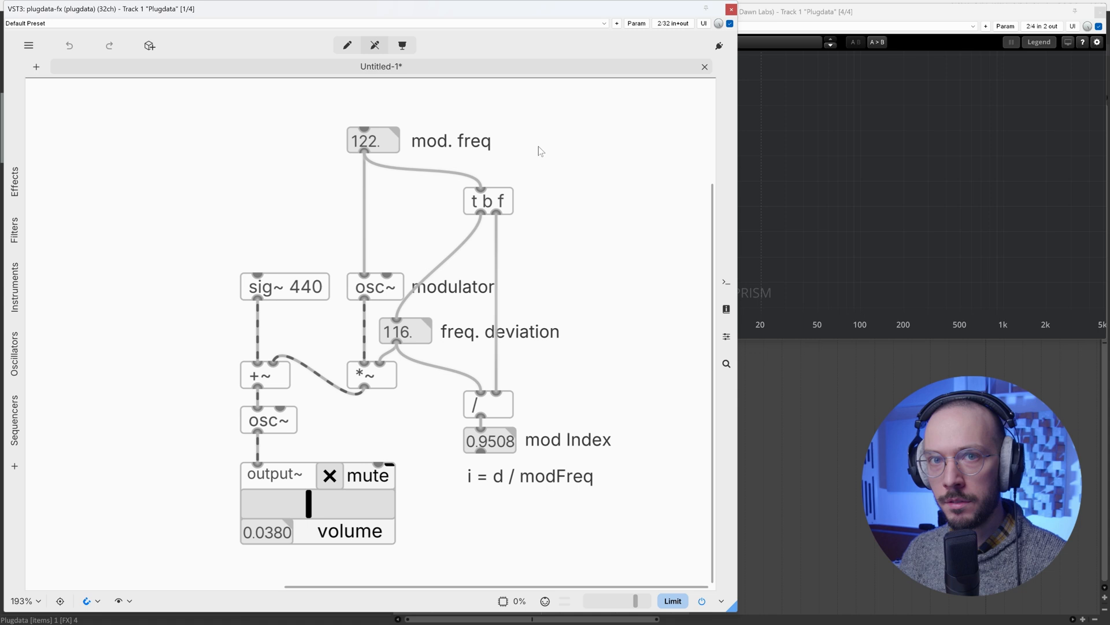
{"action": "mouse_move", "coordinate": [566, 141]}
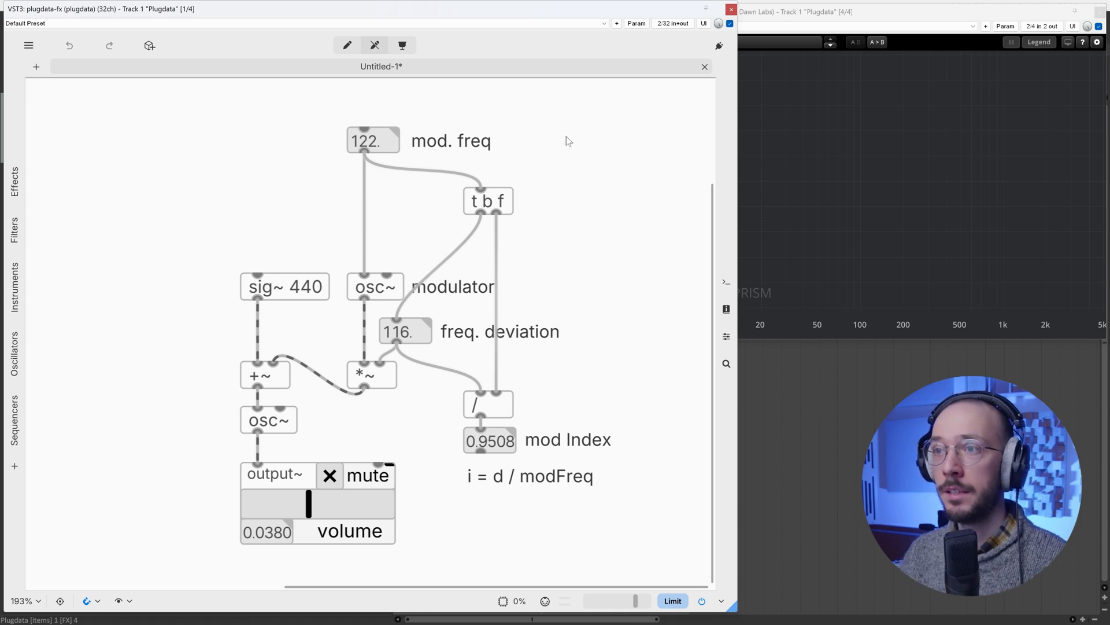
{"action": "mouse_move", "coordinate": [579, 334]}
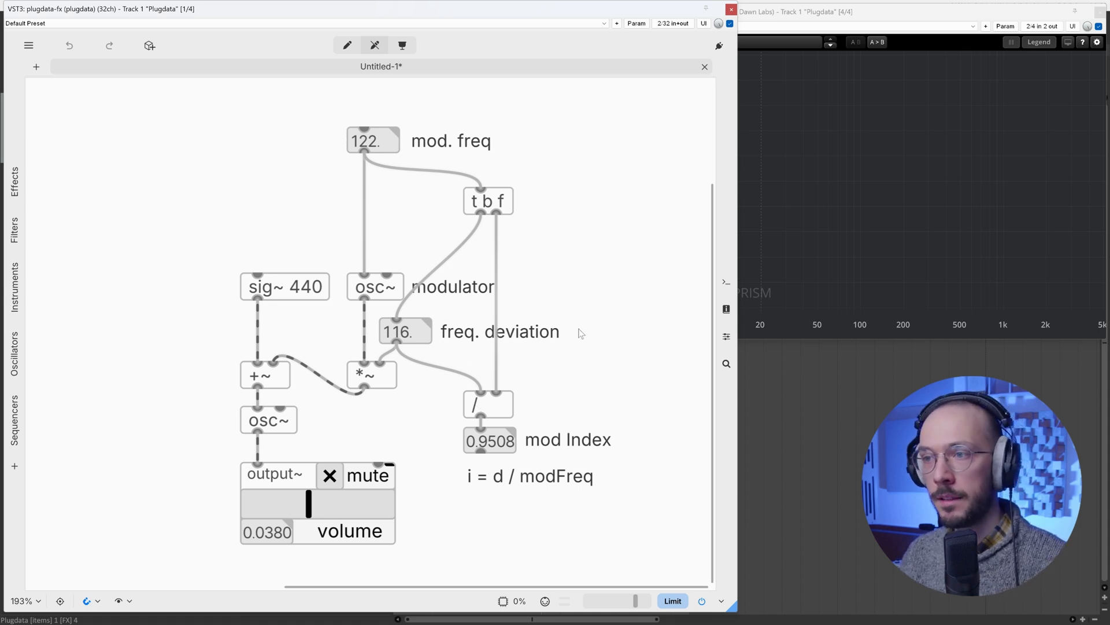
{"action": "mouse_move", "coordinate": [591, 342]}
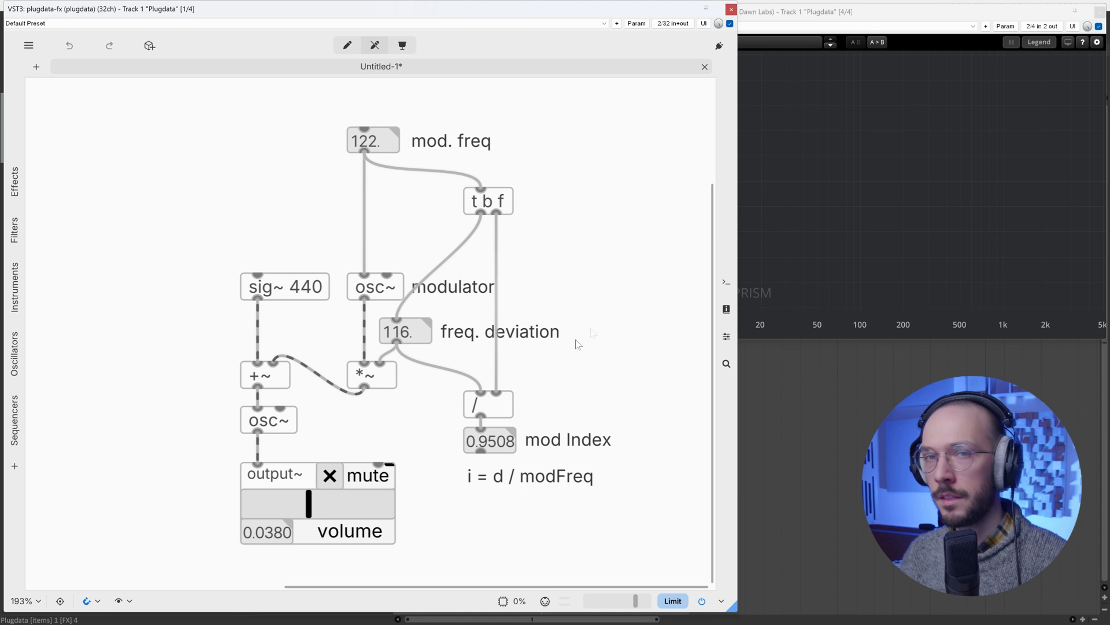
{"action": "mouse_move", "coordinate": [573, 346]}
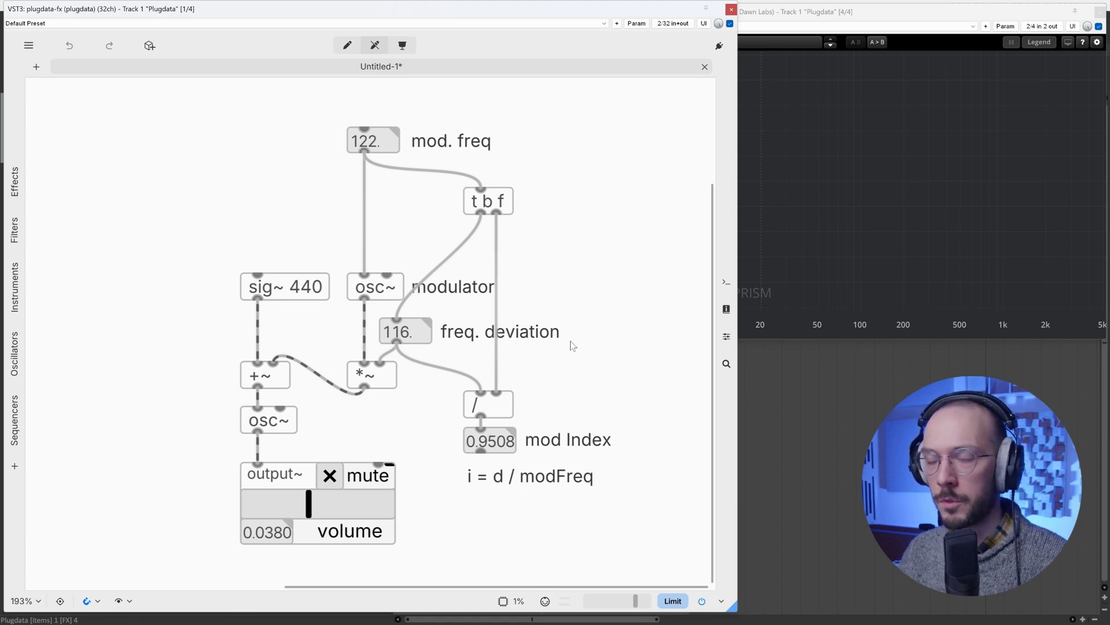
{"action": "mouse_move", "coordinate": [596, 335]}
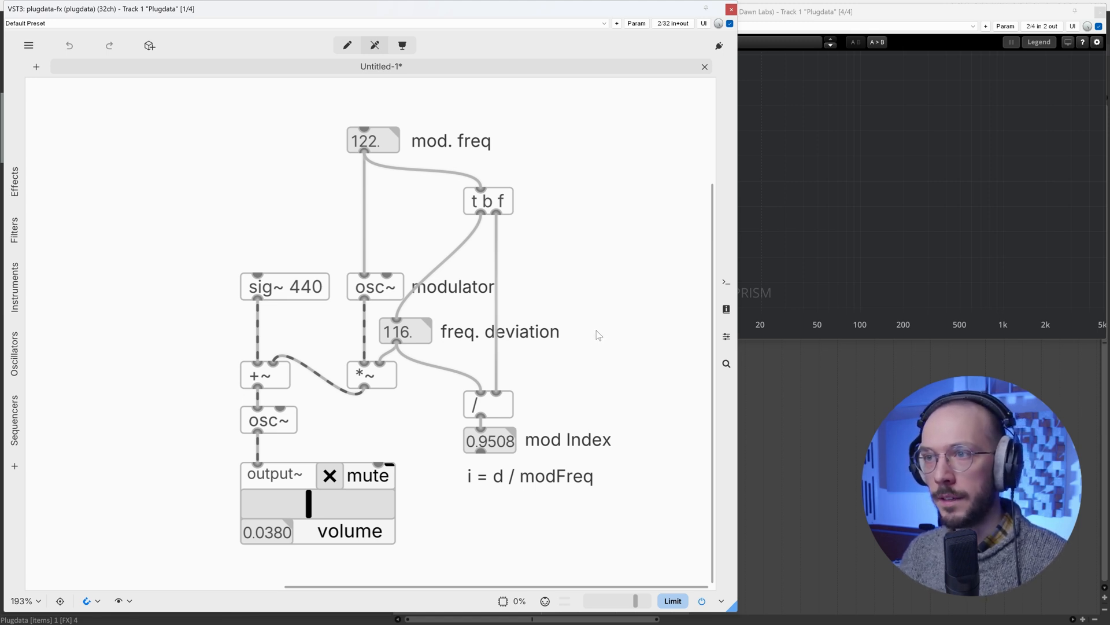
{"action": "mouse_move", "coordinate": [545, 207]}
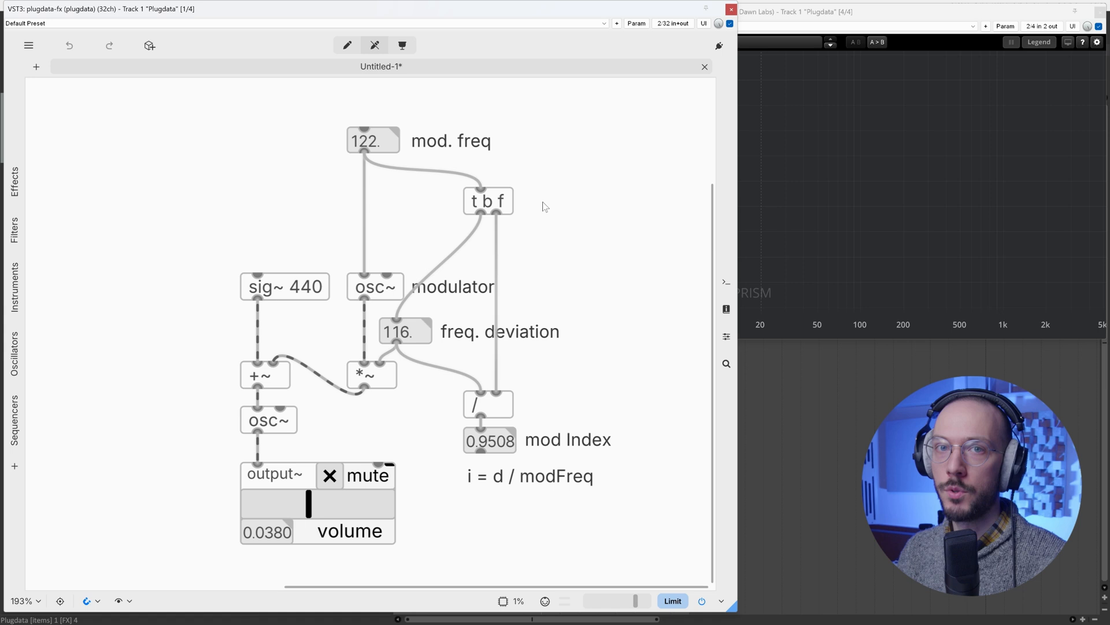
{"action": "mouse_move", "coordinate": [562, 476]}
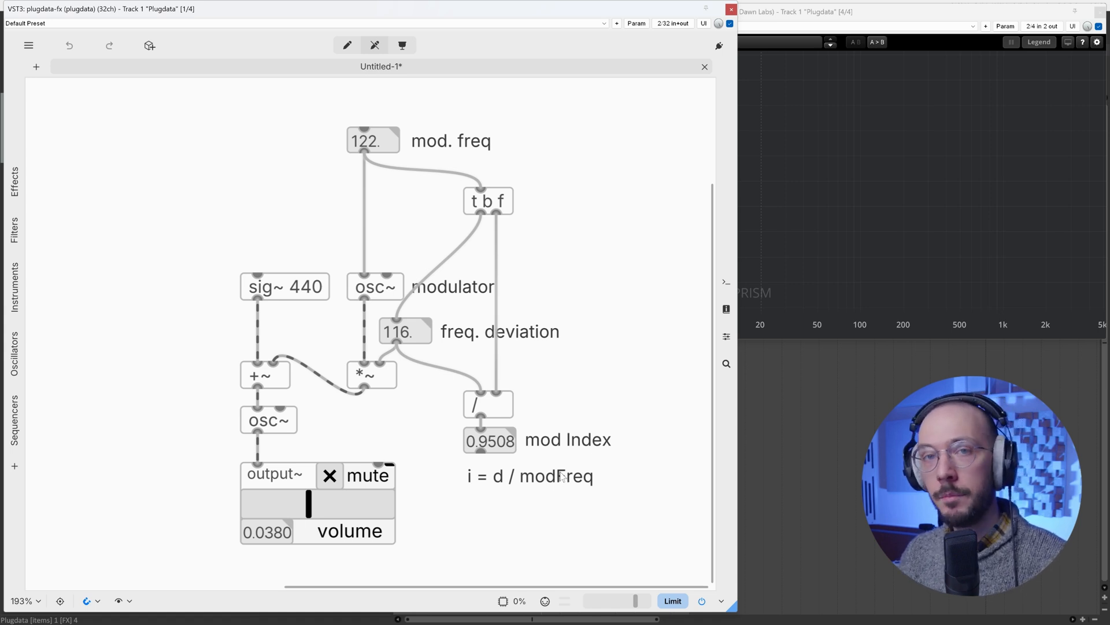
{"action": "mouse_move", "coordinate": [459, 341]}
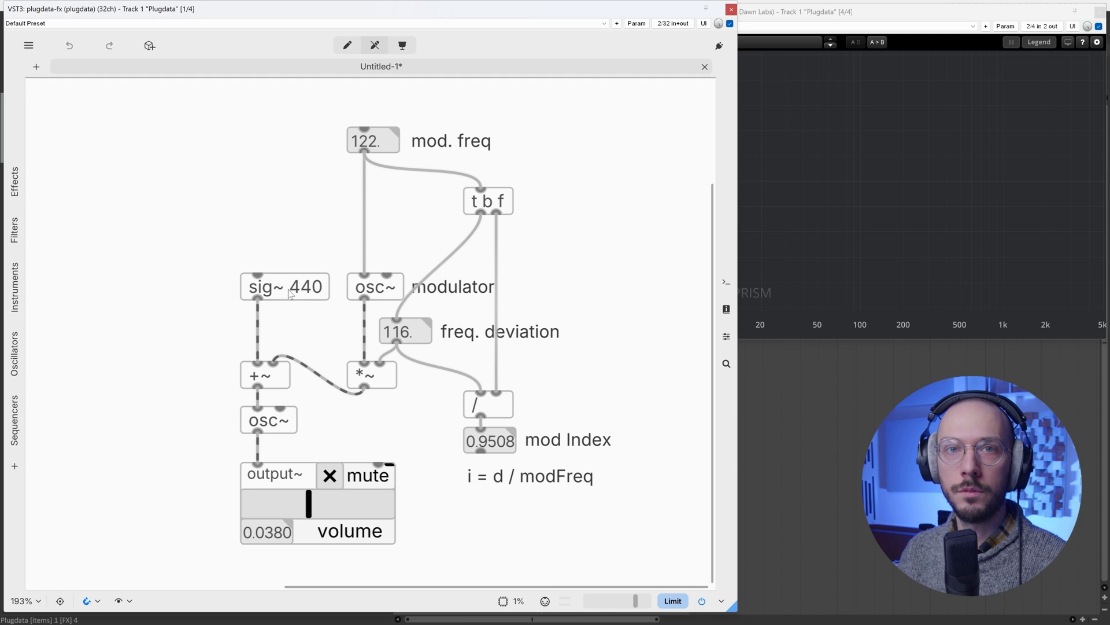
Add a 'd = i * modFreq' comment and move both formula comments to the top left.
{"action": "left_click", "coordinate": [284, 287]}
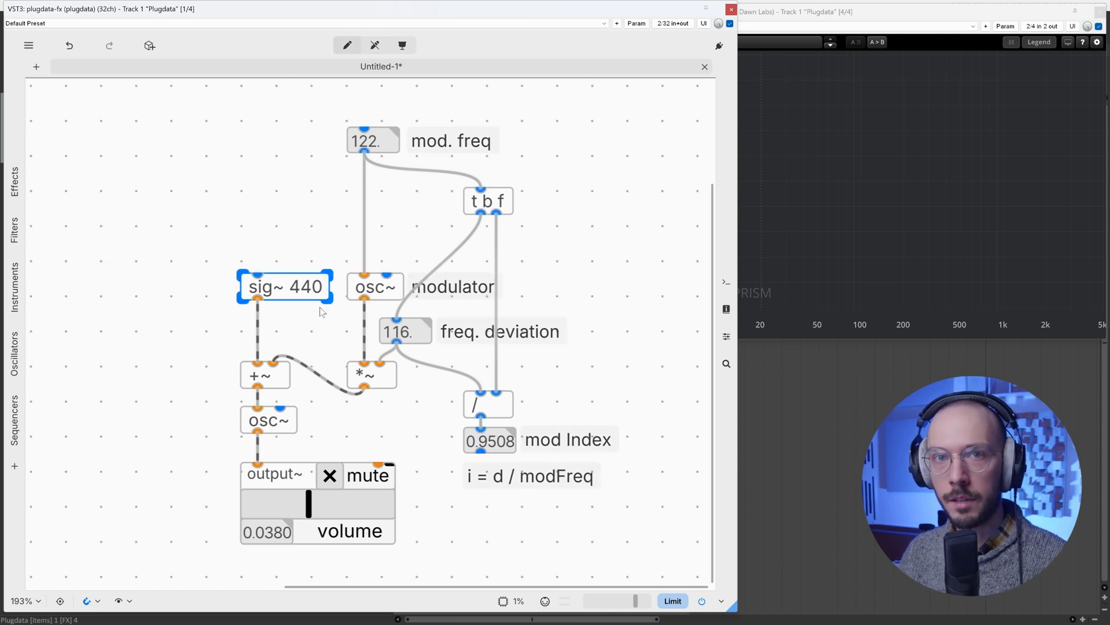
{"action": "left_click", "coordinate": [578, 243]}
{"action": "type", "text": "d ="}
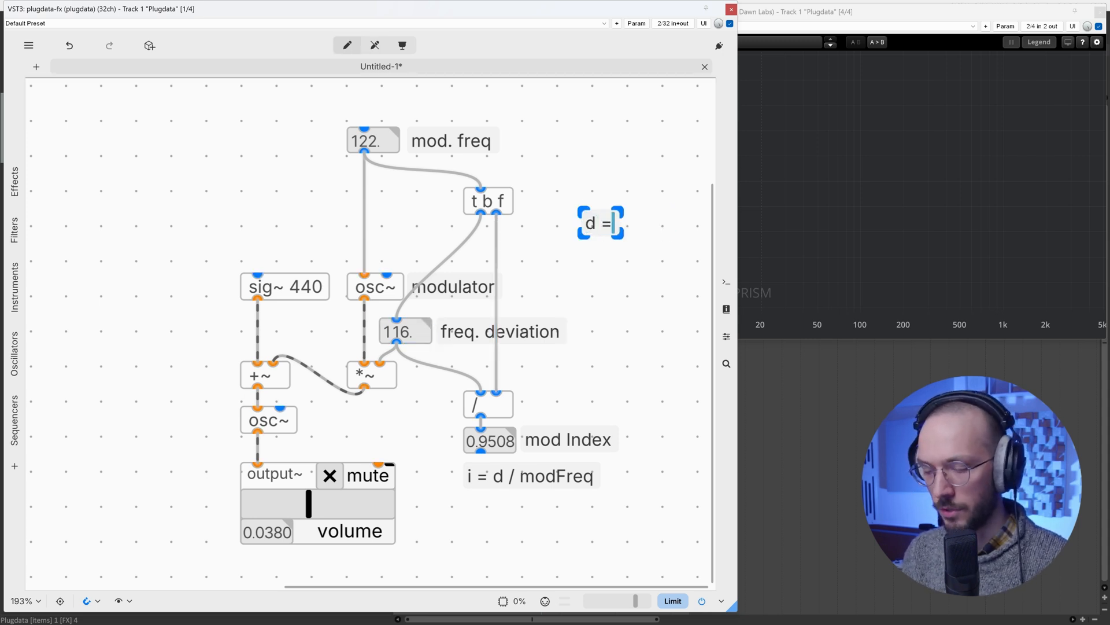
{"action": "type", "text": "i"}
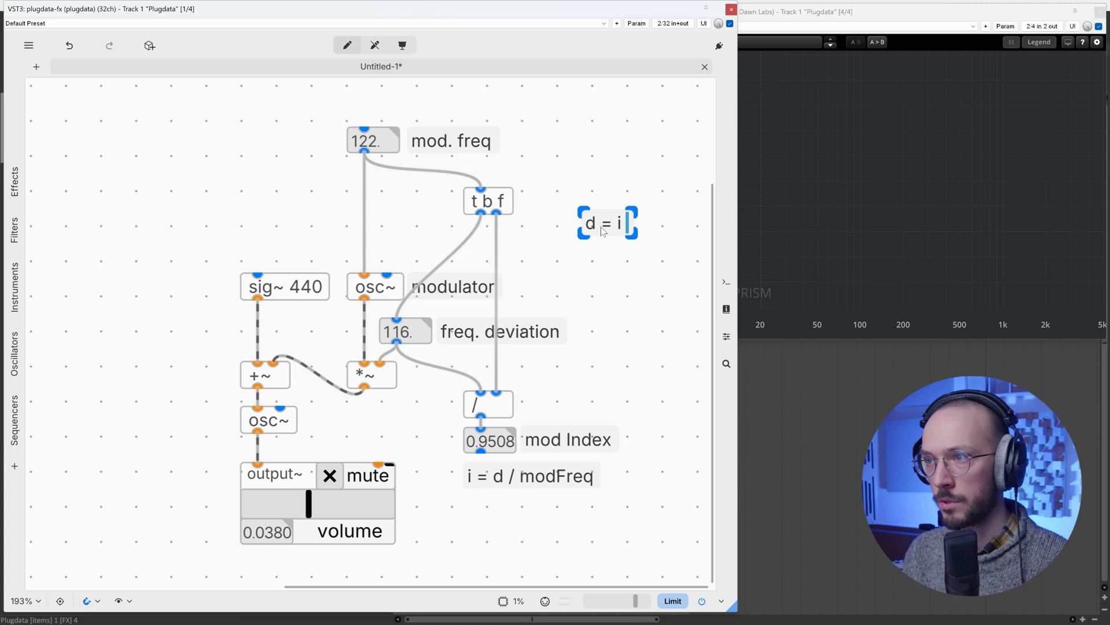
{"action": "type", "text": "*"}
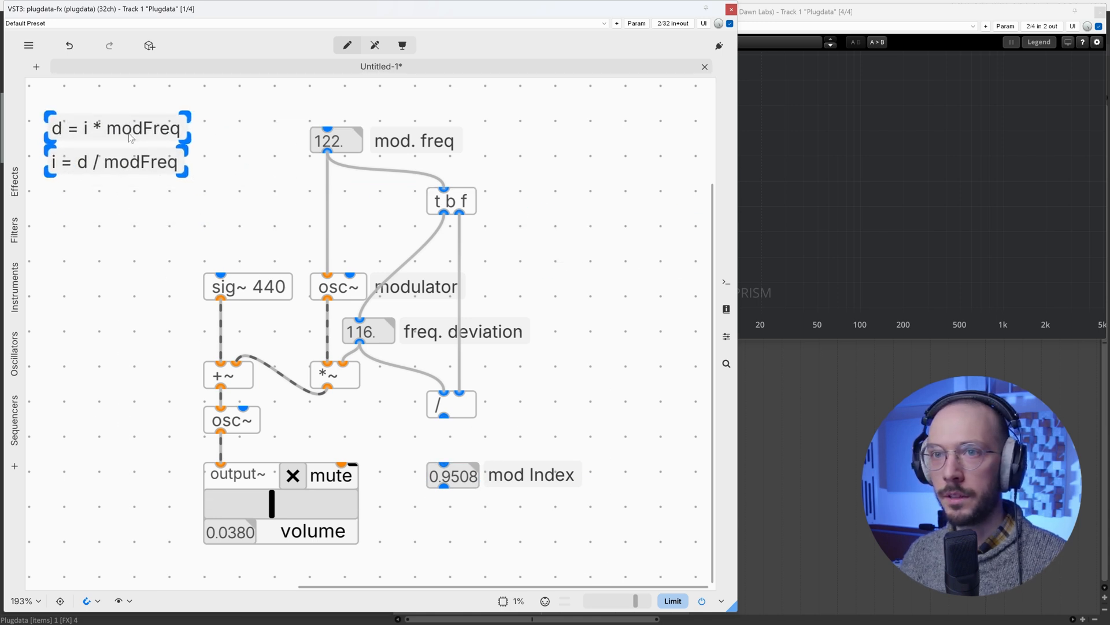
Place mod Index beside mod freq and multiply them via [t b f] and [*] into freq deviation.
{"action": "left_click", "coordinate": [452, 474]}
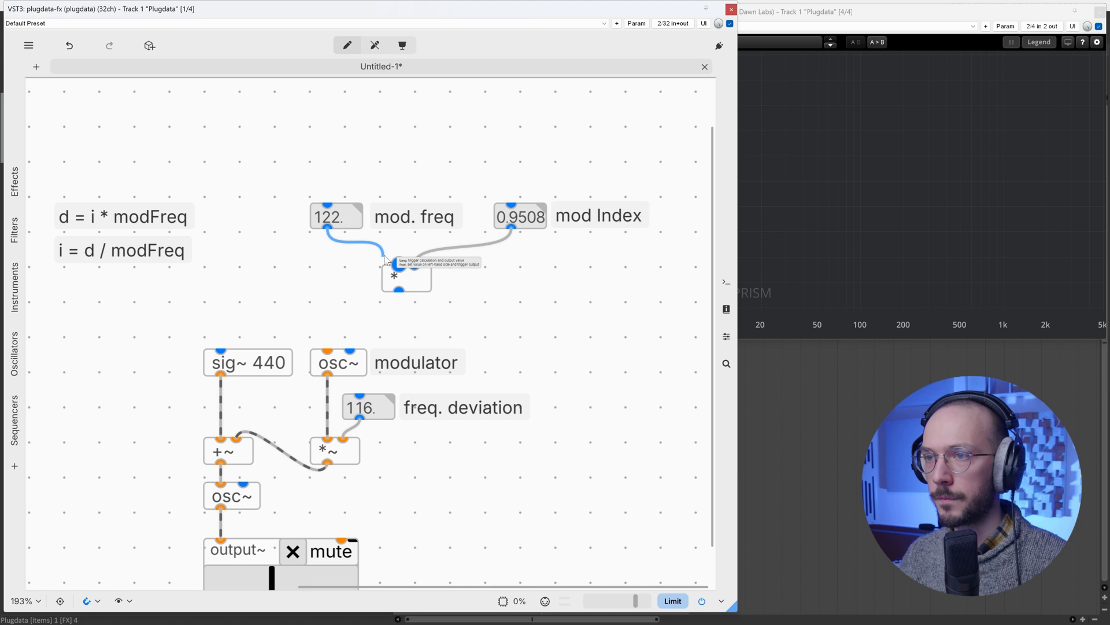
{"action": "mouse_move", "coordinate": [522, 297]}
{"action": "type", "text": "t b f"}
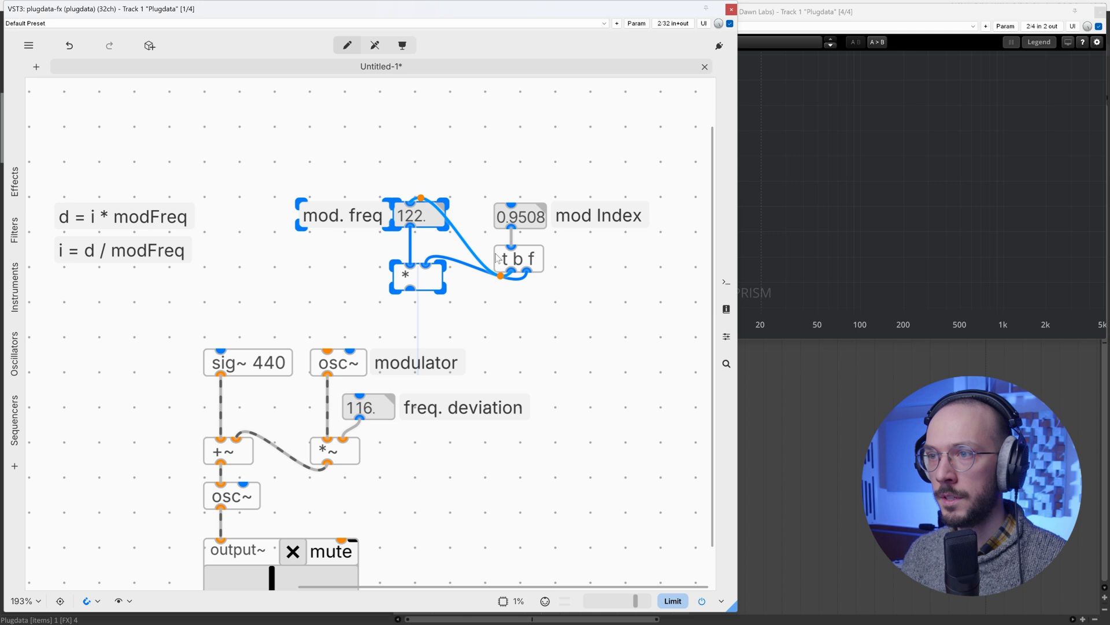
{"action": "left_click", "coordinate": [521, 215]}
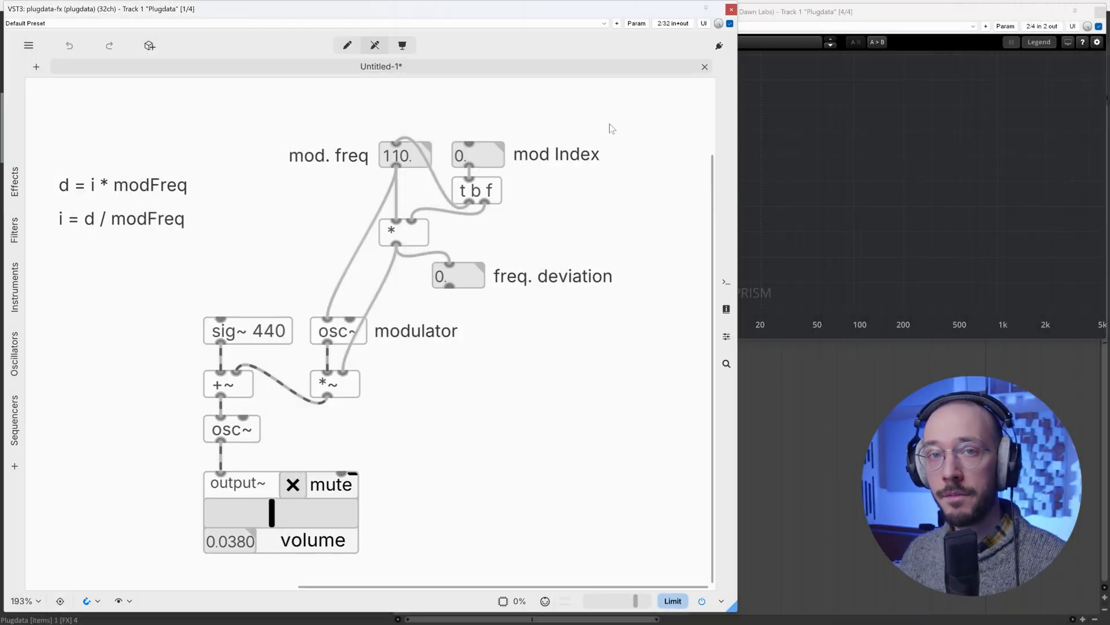
{"action": "mouse_move", "coordinate": [596, 130]}
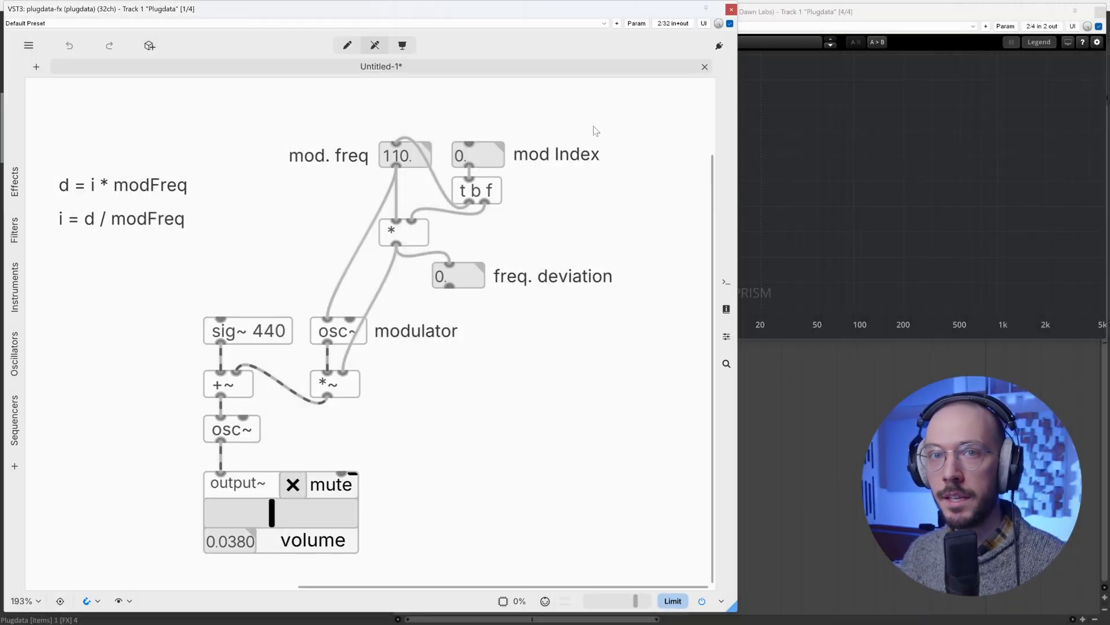
Unmute the output and raise mod Index to 2.29, giving a 251.9 freq. deviation.
{"action": "left_click", "coordinate": [477, 154]}
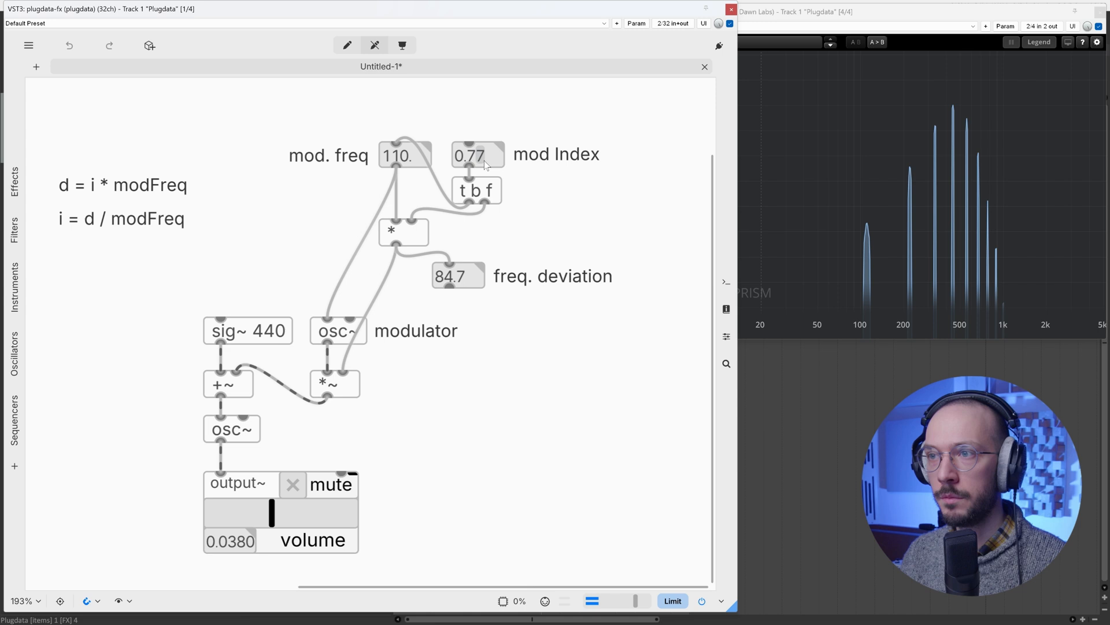
{"action": "left_click_drag", "start_coordinate": [471, 154], "coordinate": [471, 128]}
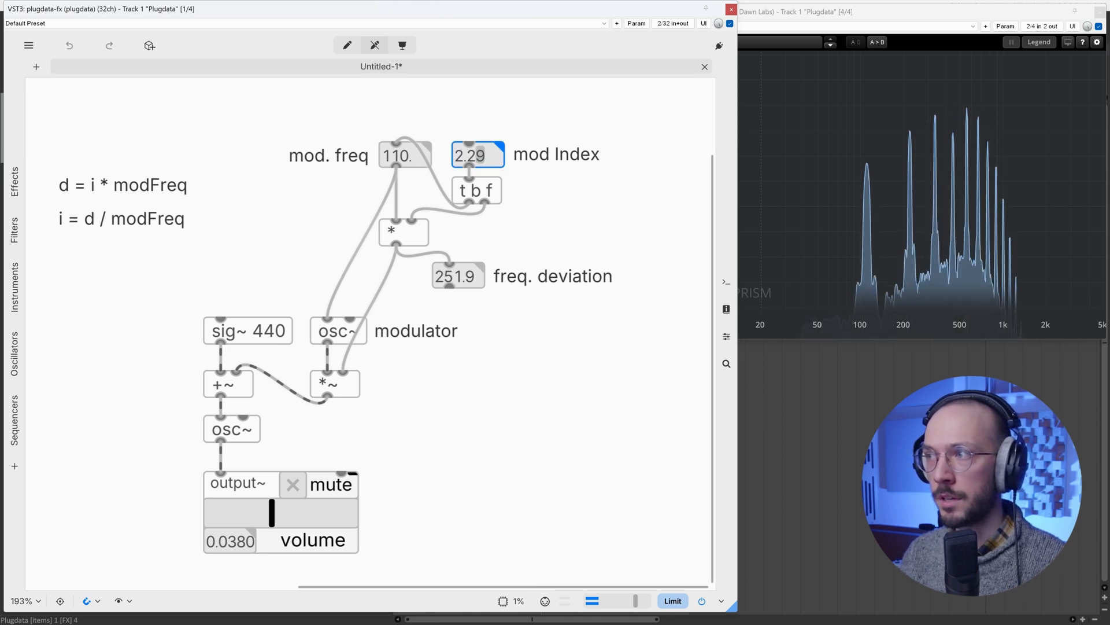